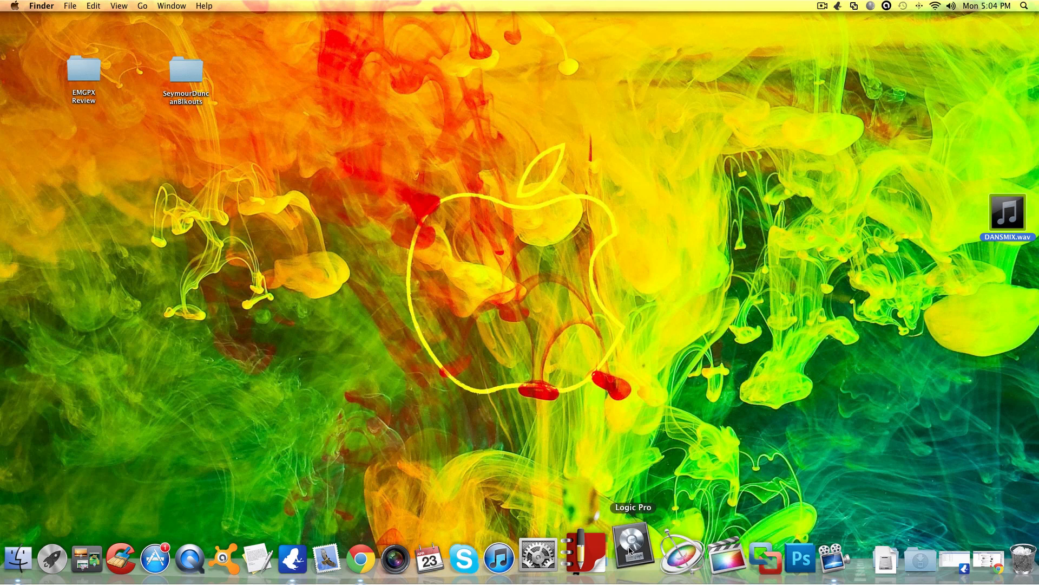
# Step: Launch Logic Pro from the Dock
pyautogui.click(633, 550)
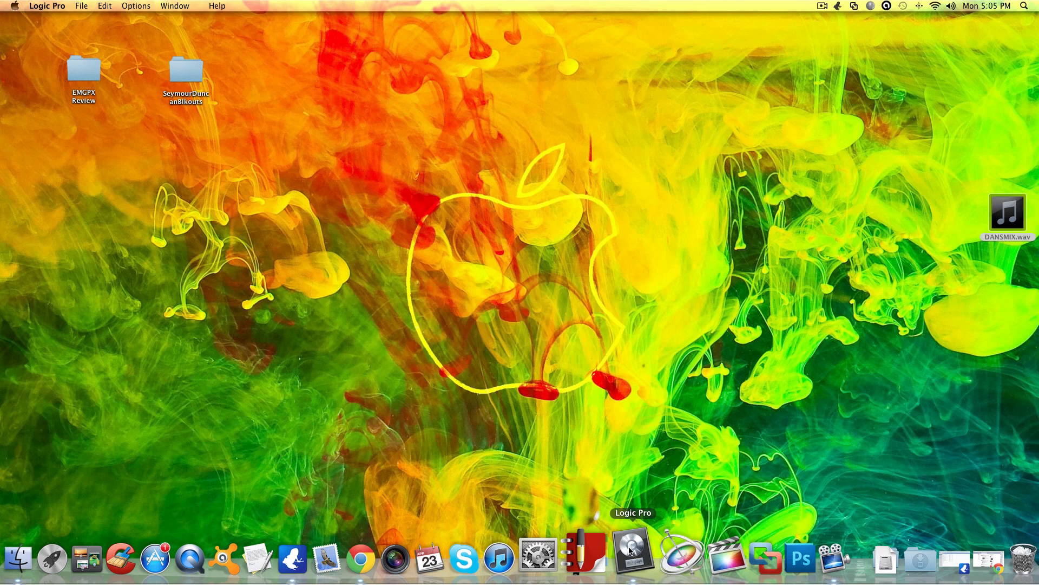
# Step: Bring the loading Logic Pro to the front until the Untitled Arrange window appears
pyautogui.click(633, 552)
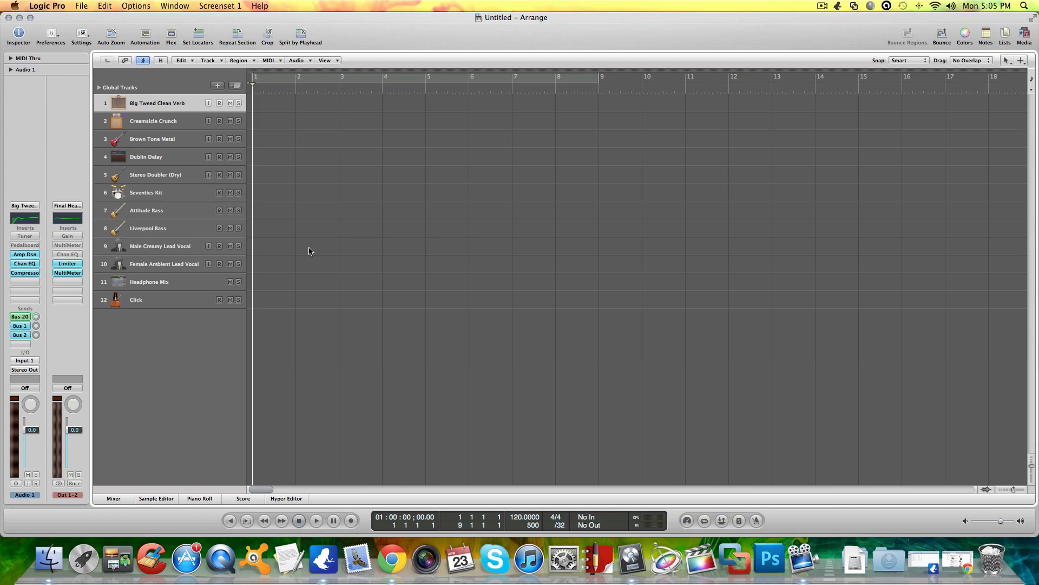
pyautogui.moveTo(493, 327)
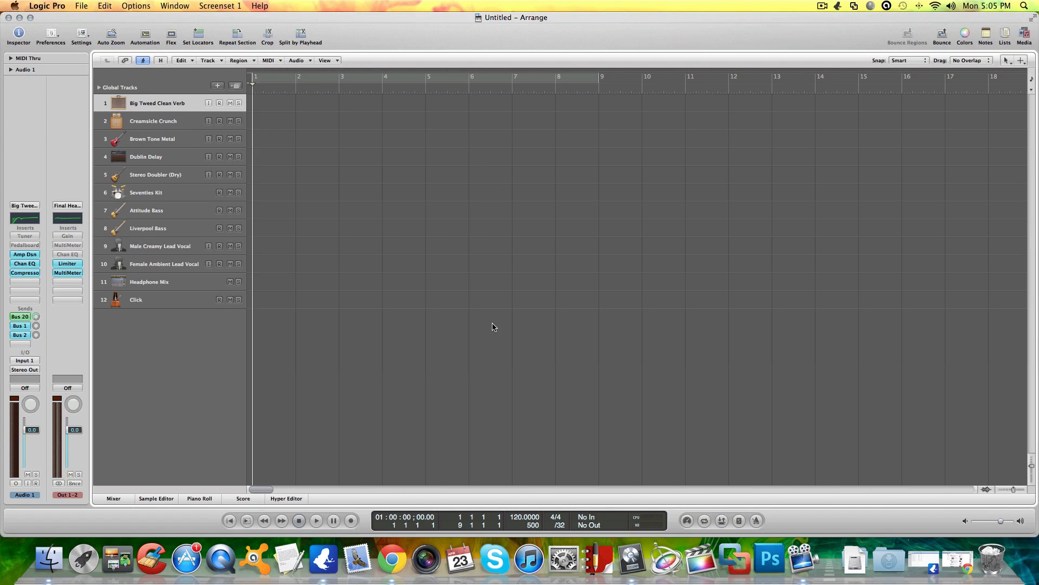
pyautogui.moveTo(246, 249)
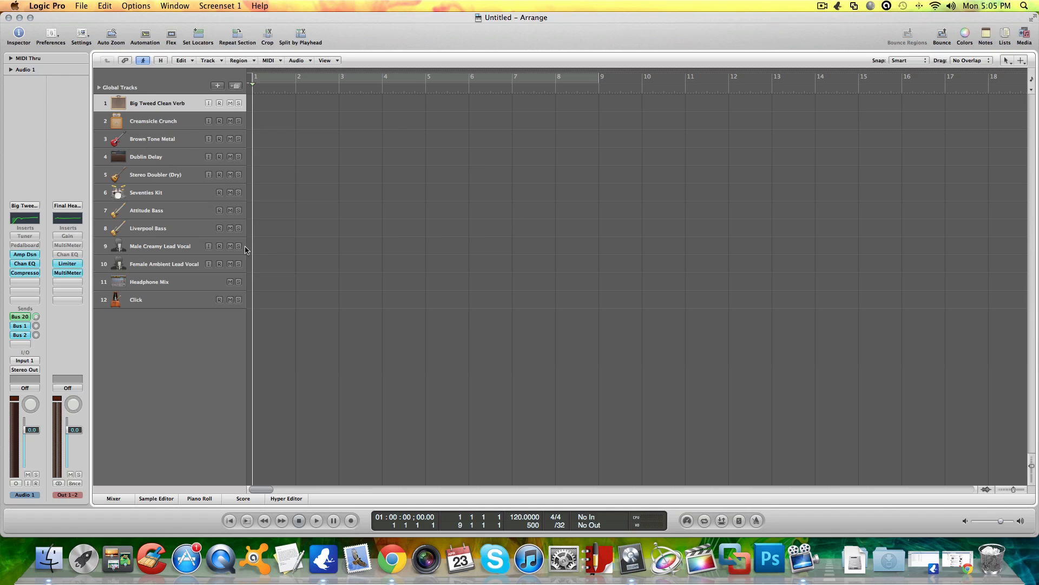
pyautogui.moveTo(63, 11)
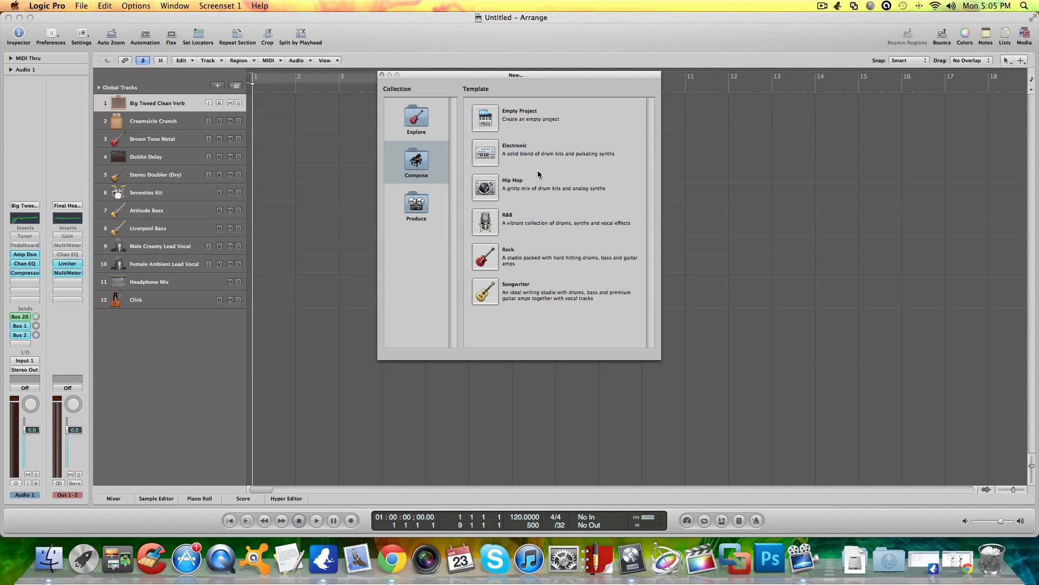
pyautogui.moveTo(498, 124)
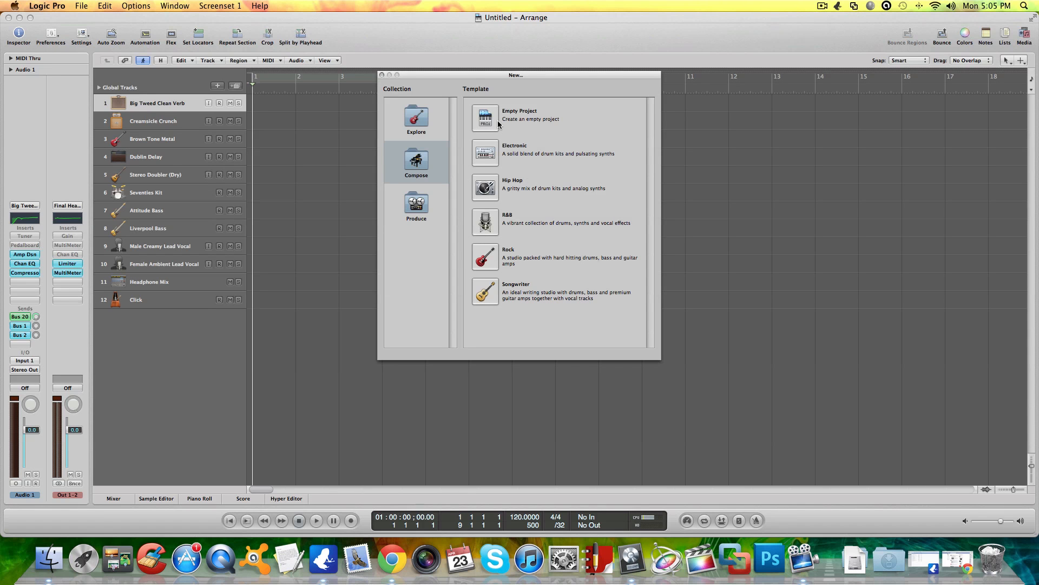
pyautogui.moveTo(519, 125)
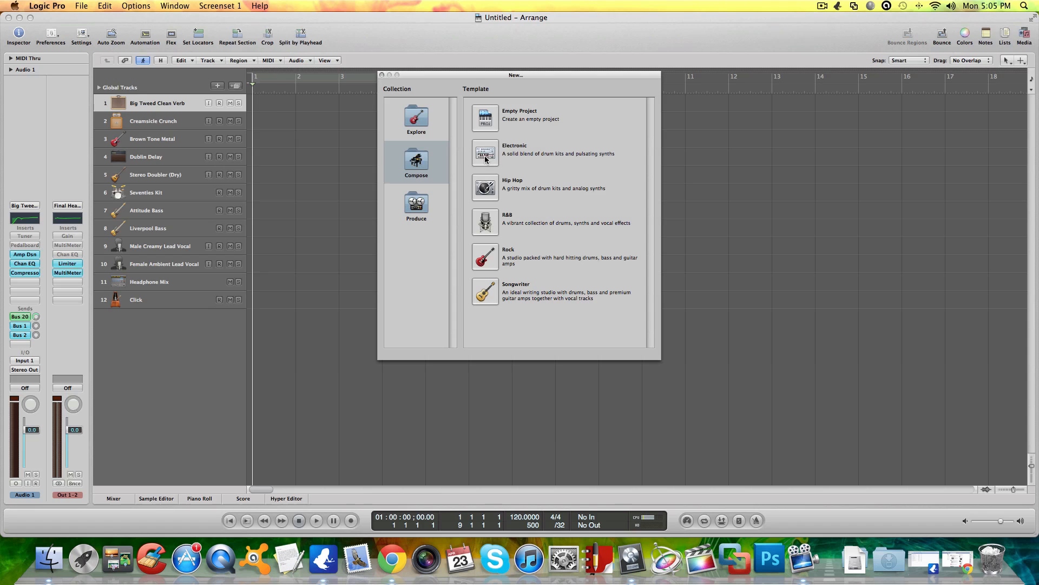
pyautogui.moveTo(499, 219)
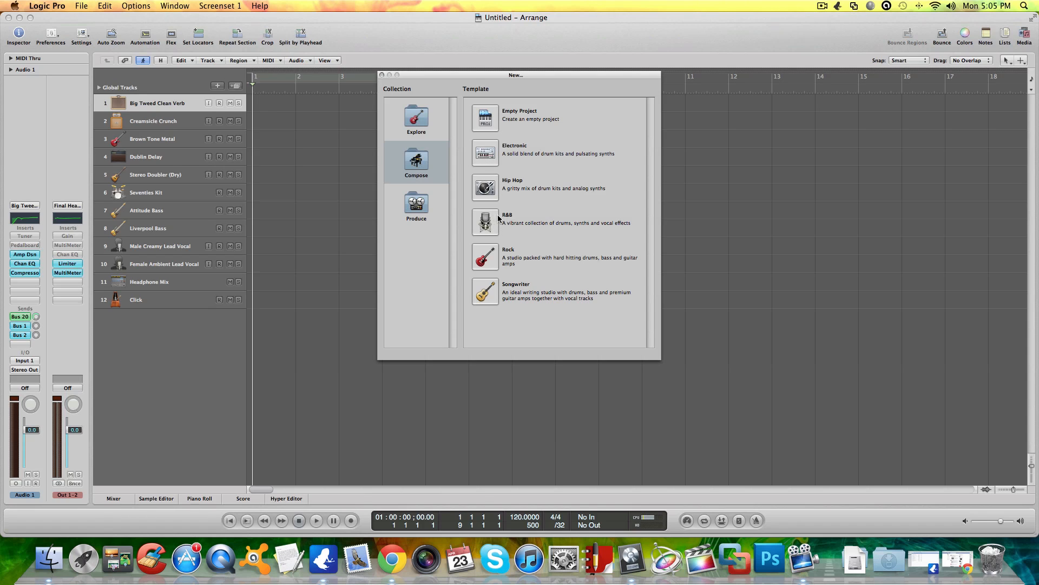
pyautogui.moveTo(489, 297)
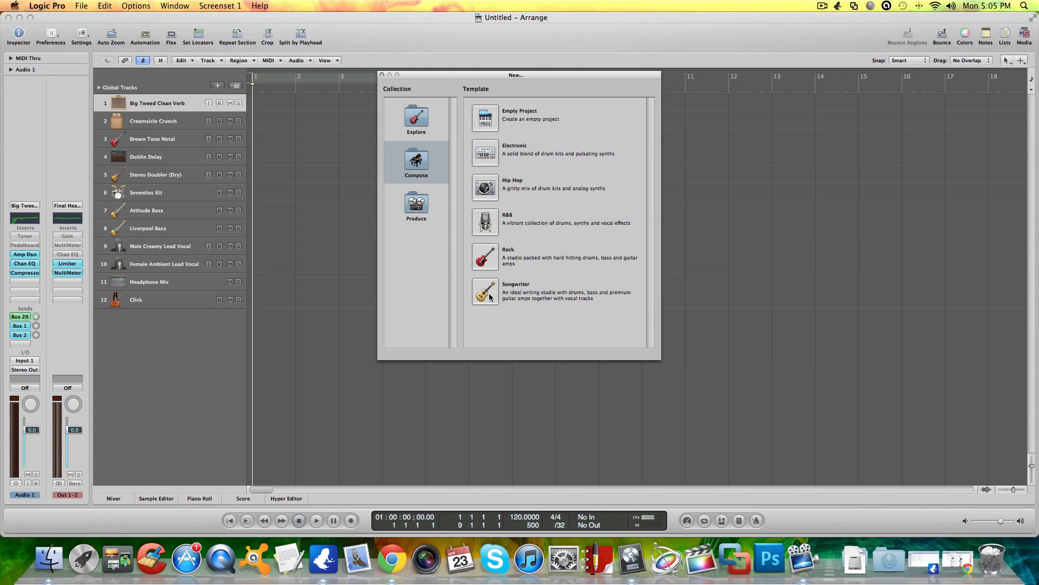
pyautogui.moveTo(495, 223)
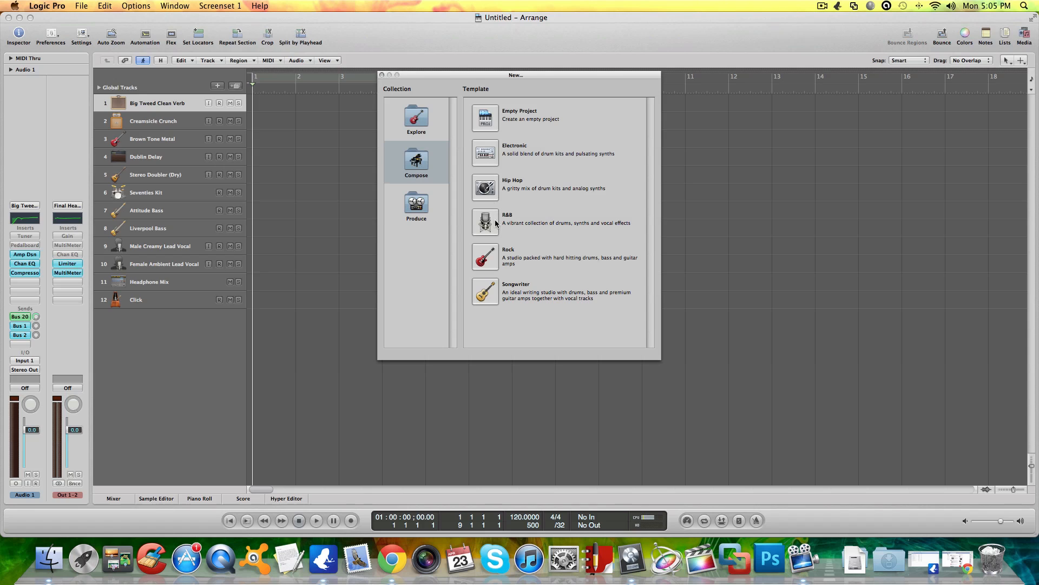
pyautogui.moveTo(481, 279)
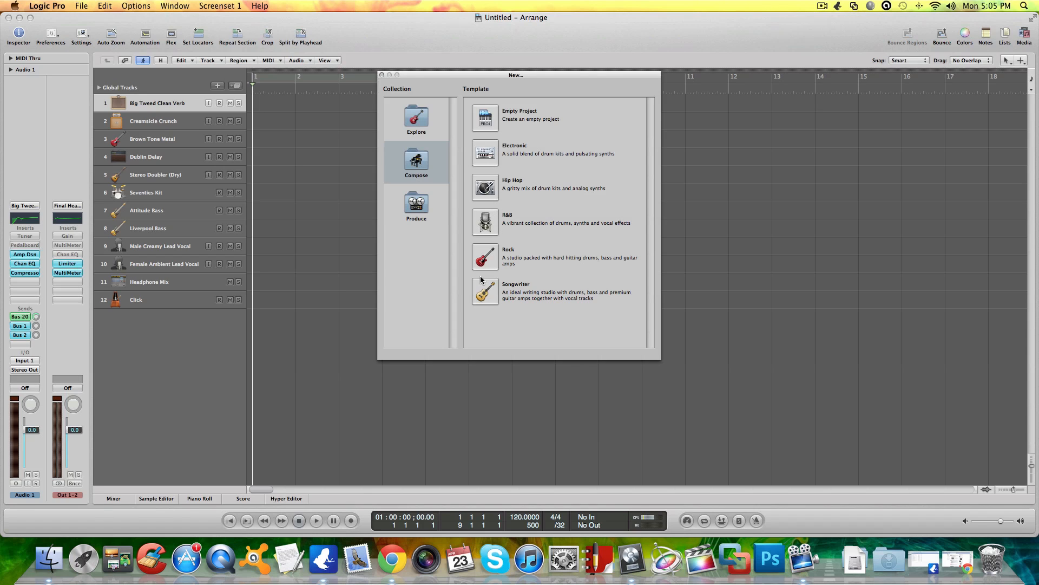
pyautogui.moveTo(492, 224)
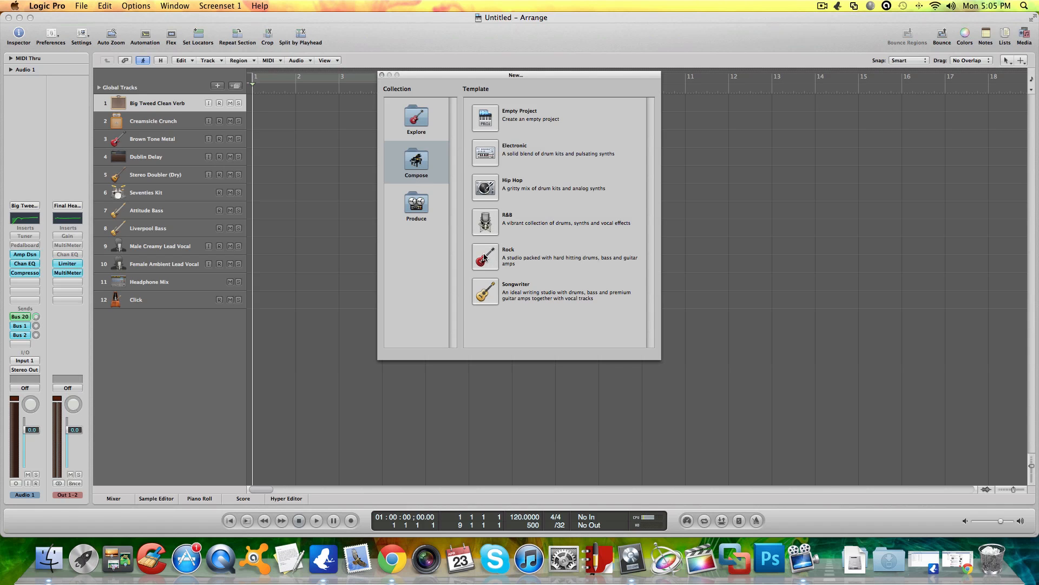
pyautogui.moveTo(487, 259)
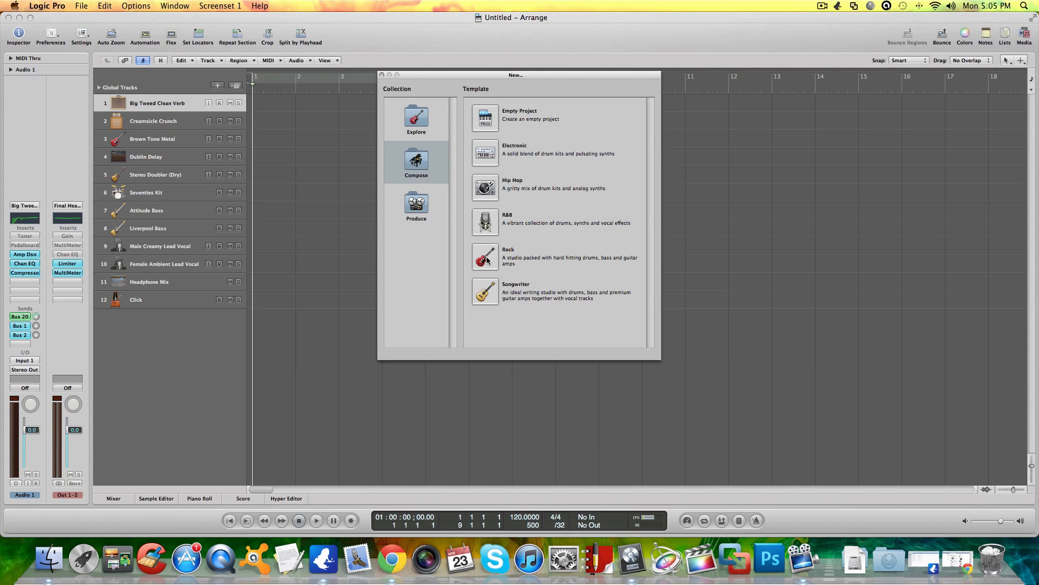
# Step: Start from the Empty Project template and save it as 'Youtube Test'
pyautogui.doubleClick(508, 257)
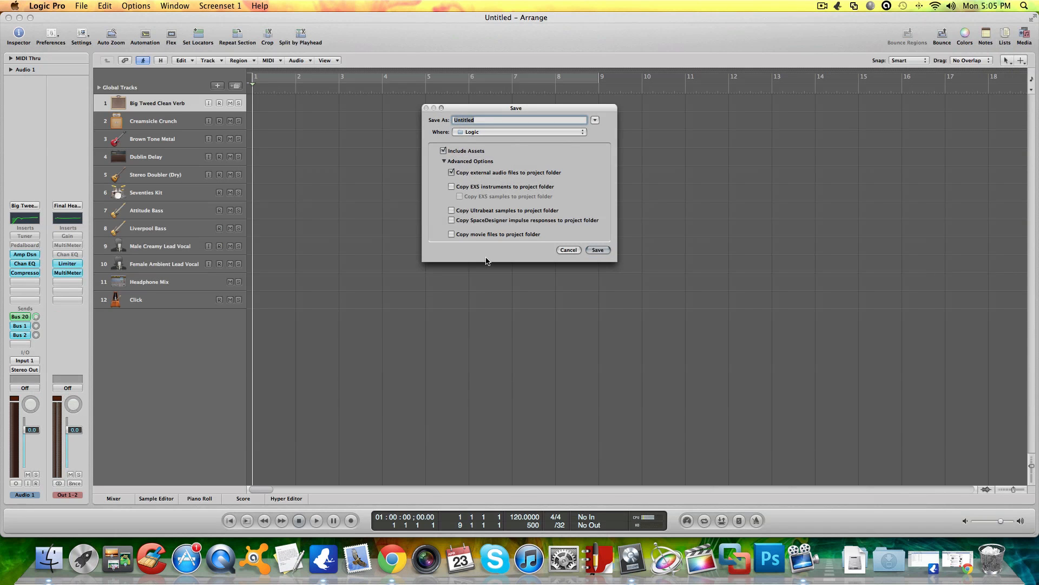
pyautogui.moveTo(525, 220)
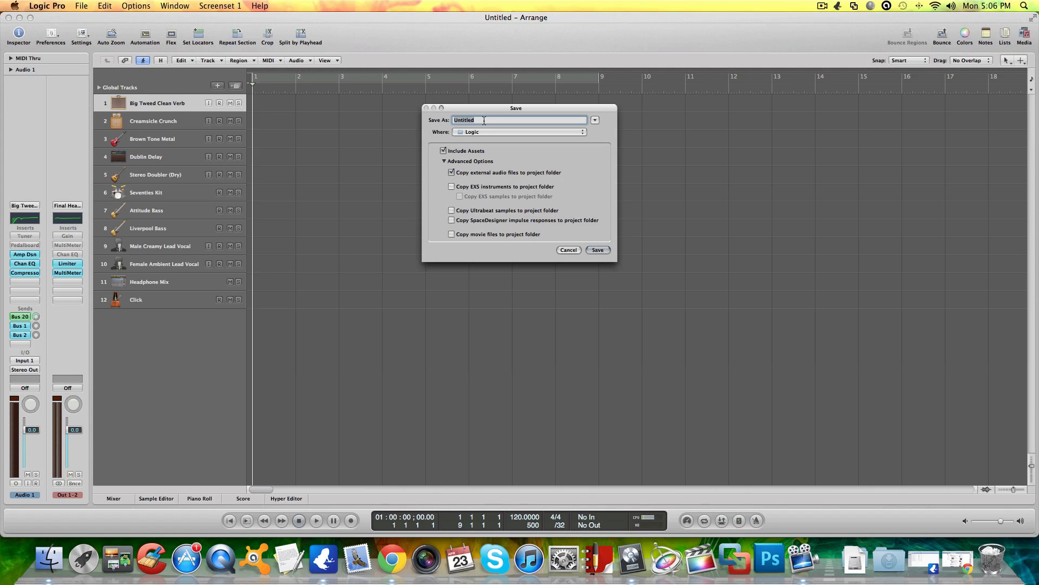
pyautogui.write('455')
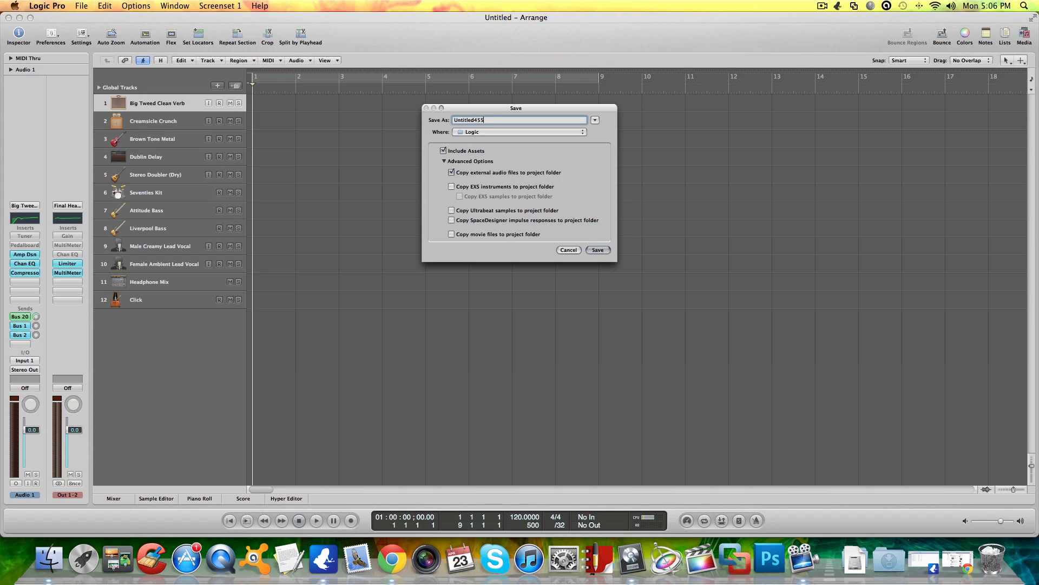
pyautogui.write('6')
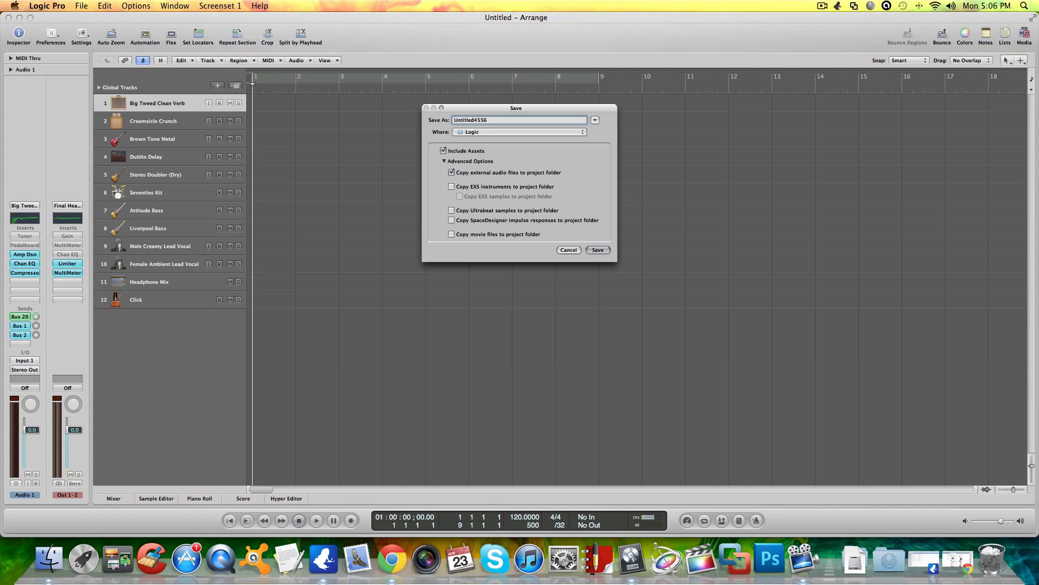
pyautogui.press('Backspace')
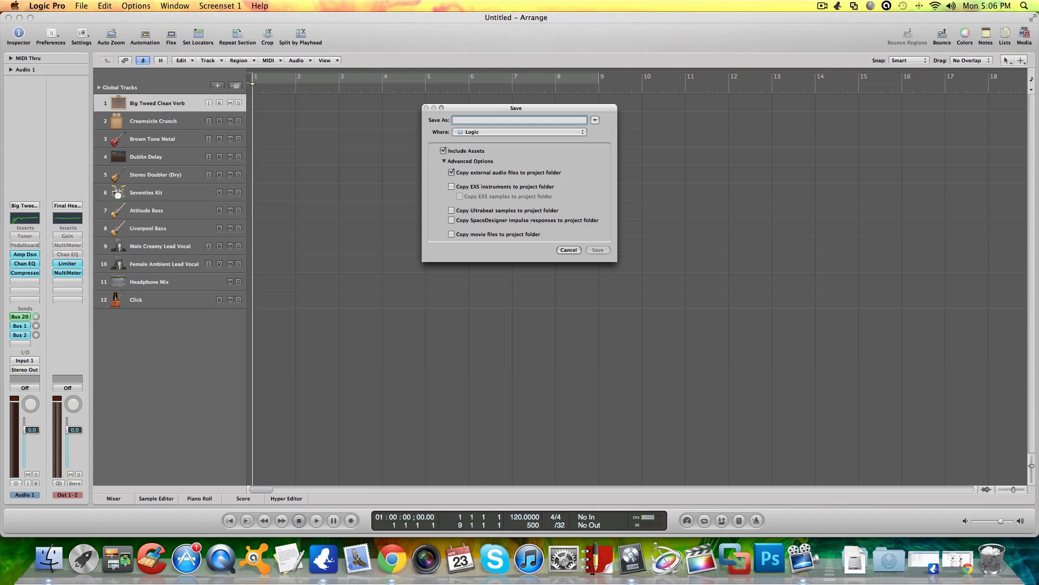
pyautogui.write('Yiutu')
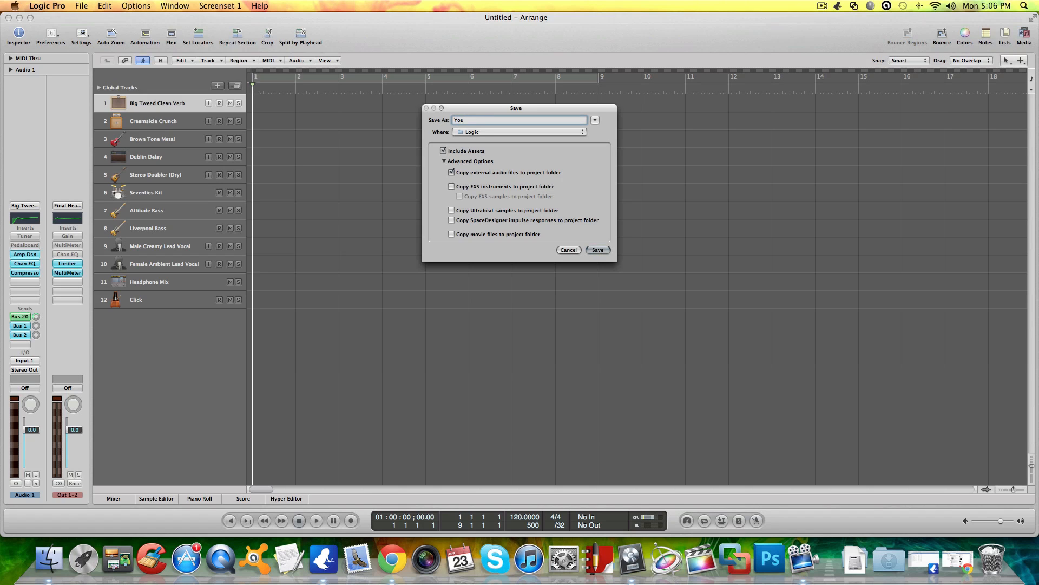
pyautogui.write('Youtube Test')
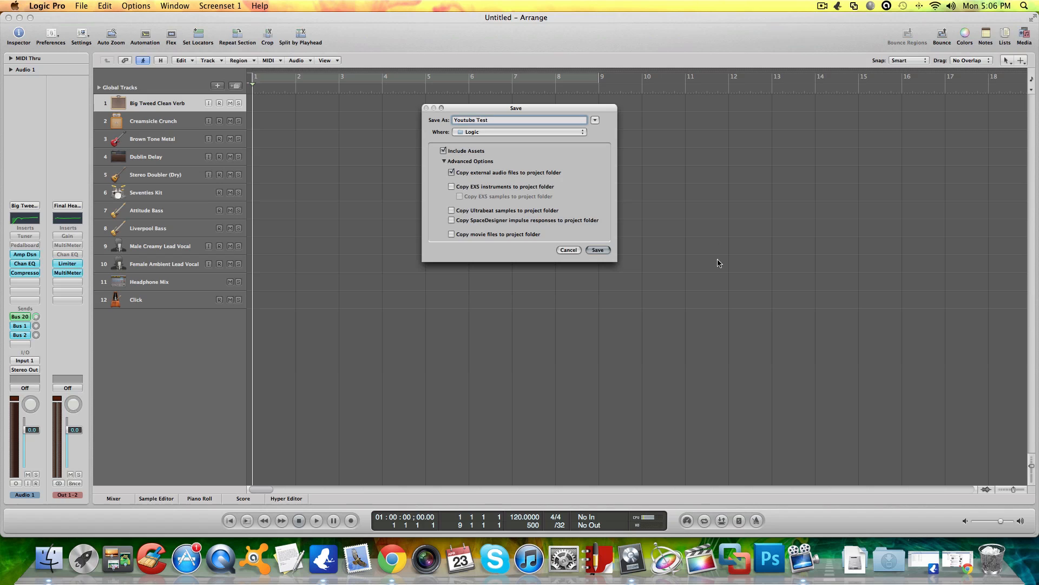
pyautogui.click(596, 250)
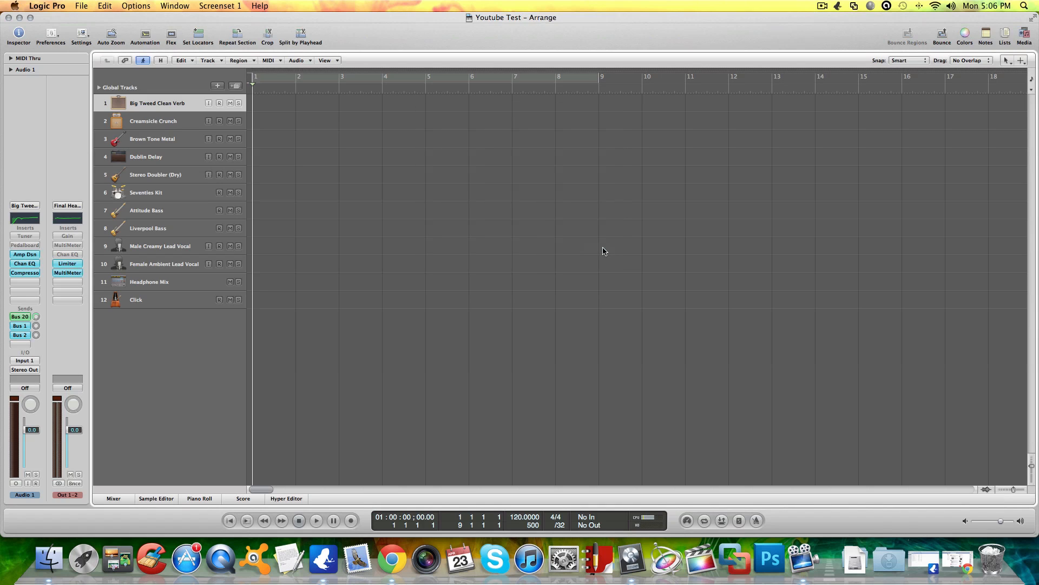
pyautogui.moveTo(227, 309)
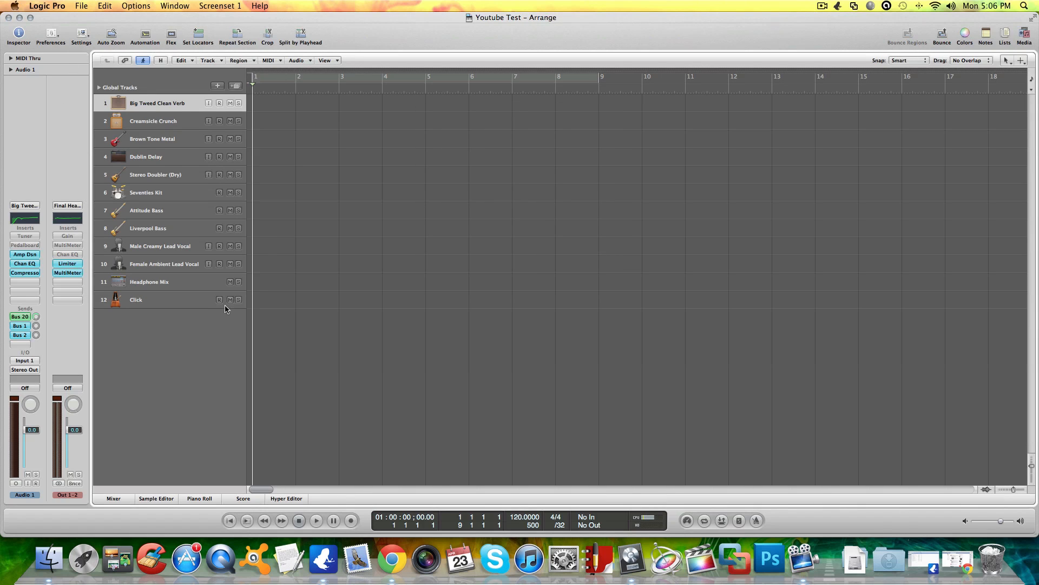
pyautogui.moveTo(178, 295)
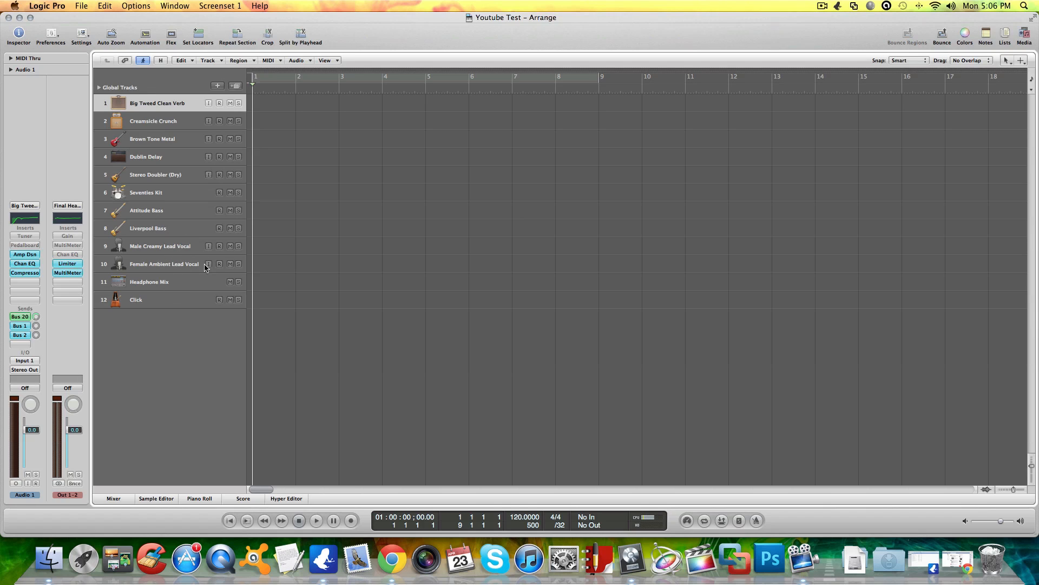
pyautogui.moveTo(176, 257)
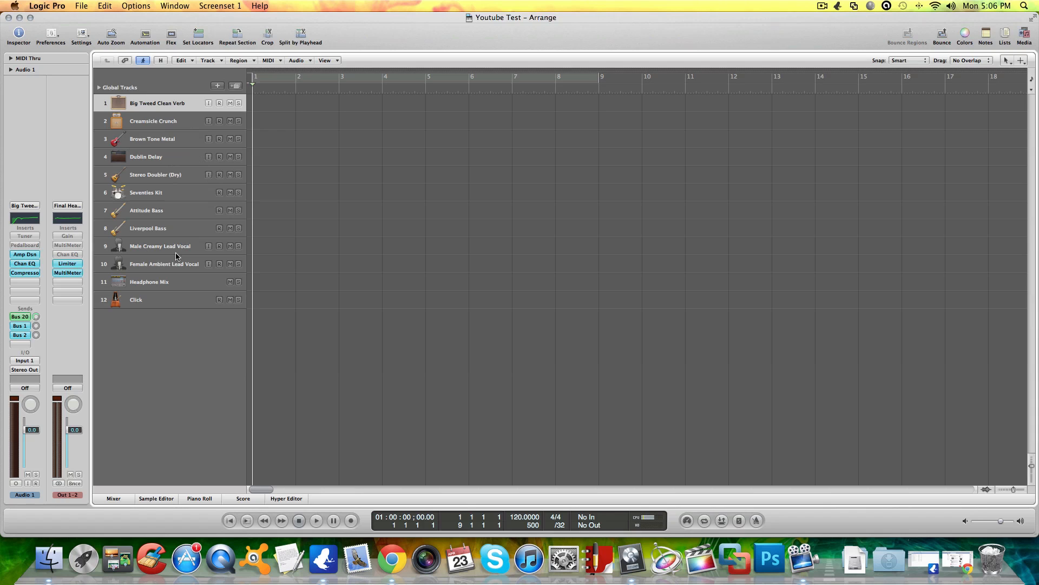
pyautogui.moveTo(195, 251)
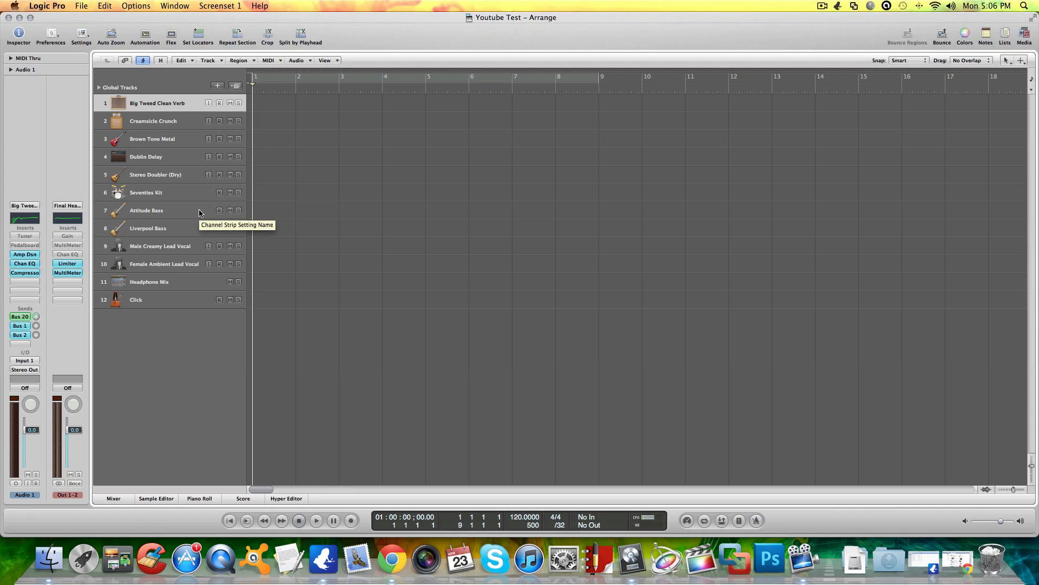
pyautogui.moveTo(350, 520)
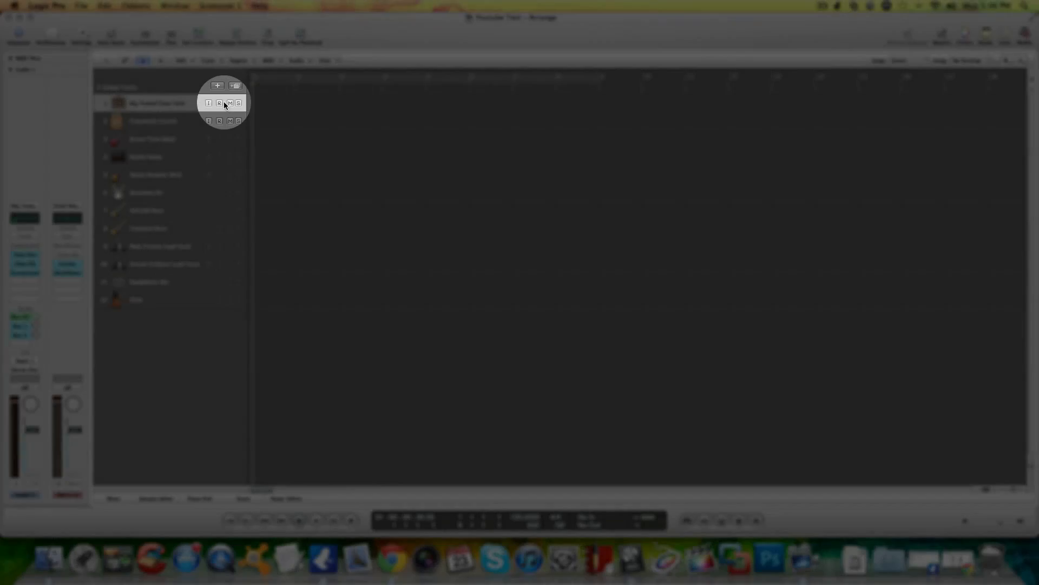
# Step: Select track 1, Big Tweed Clean Verb, and arm it for recording
pyautogui.click(219, 121)
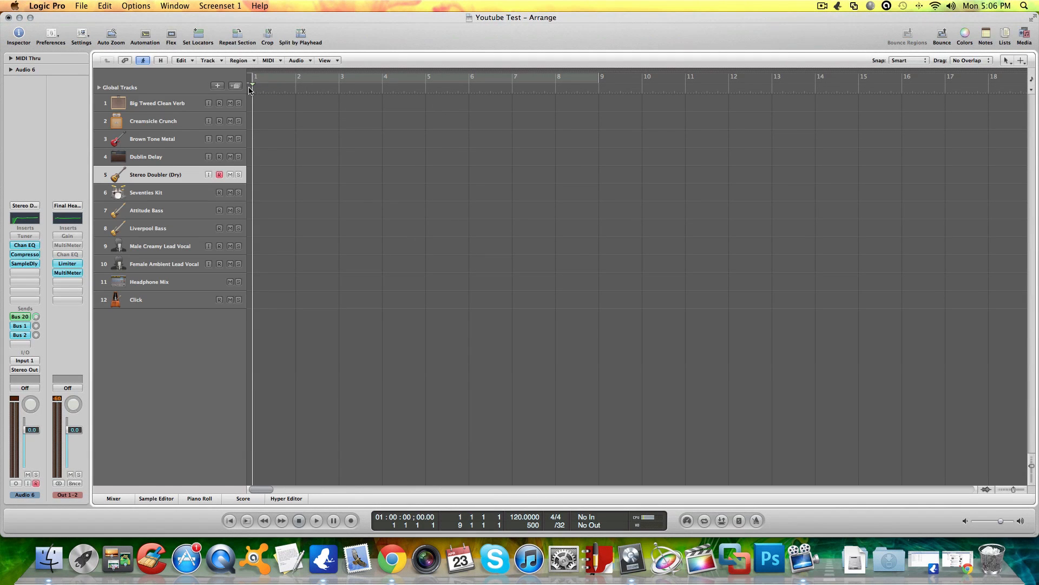
pyautogui.click(157, 103)
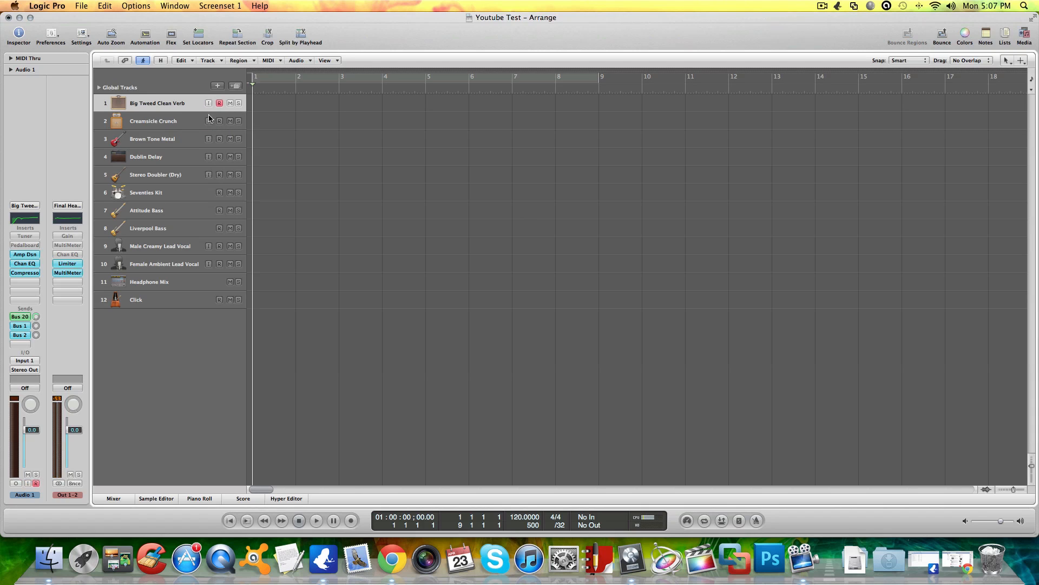
# Step: Switch on input monitoring for the guitar track
pyautogui.click(208, 103)
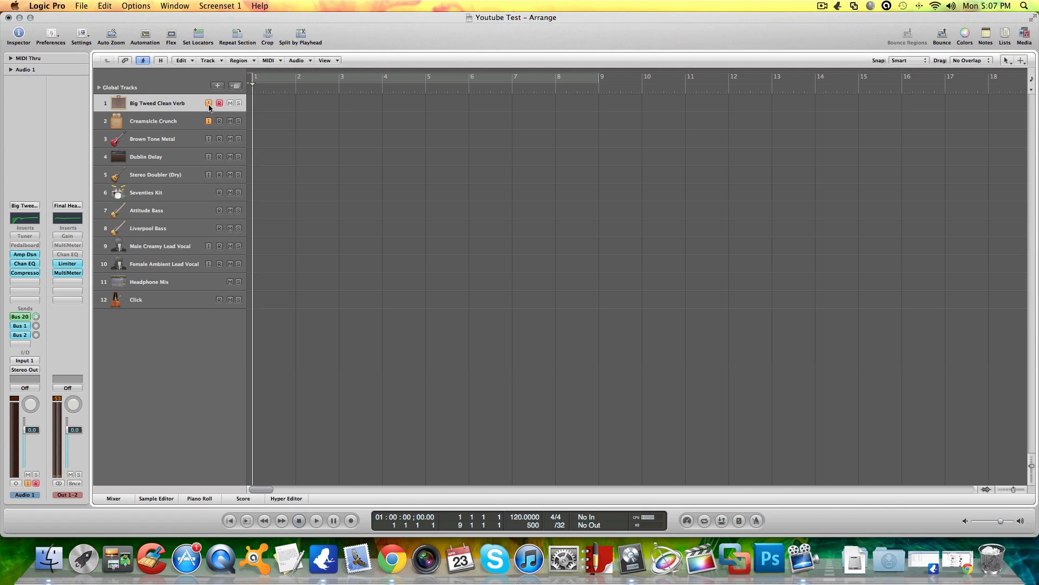
pyautogui.moveTo(813, 10)
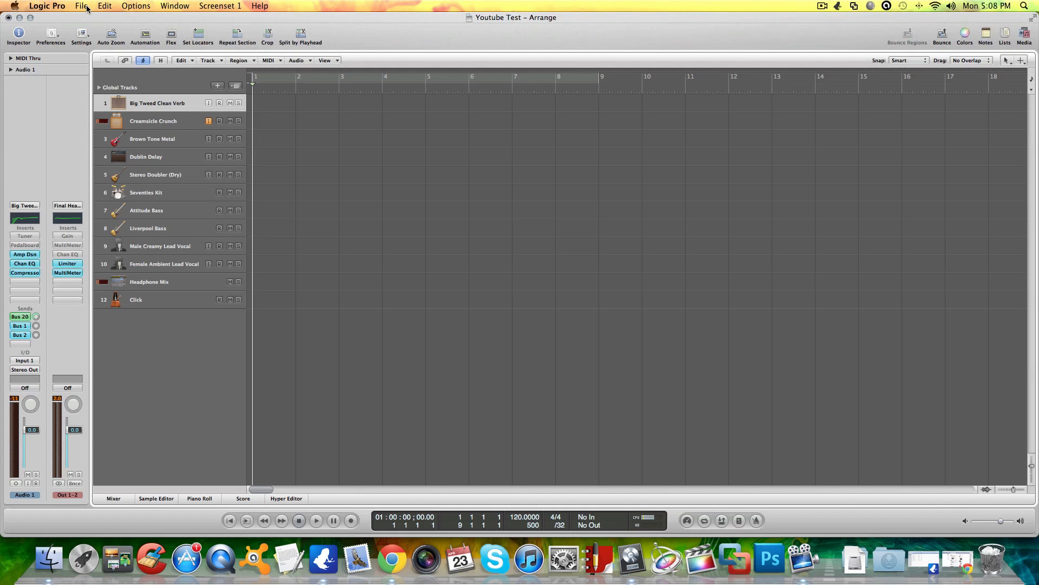
pyautogui.click(46, 5)
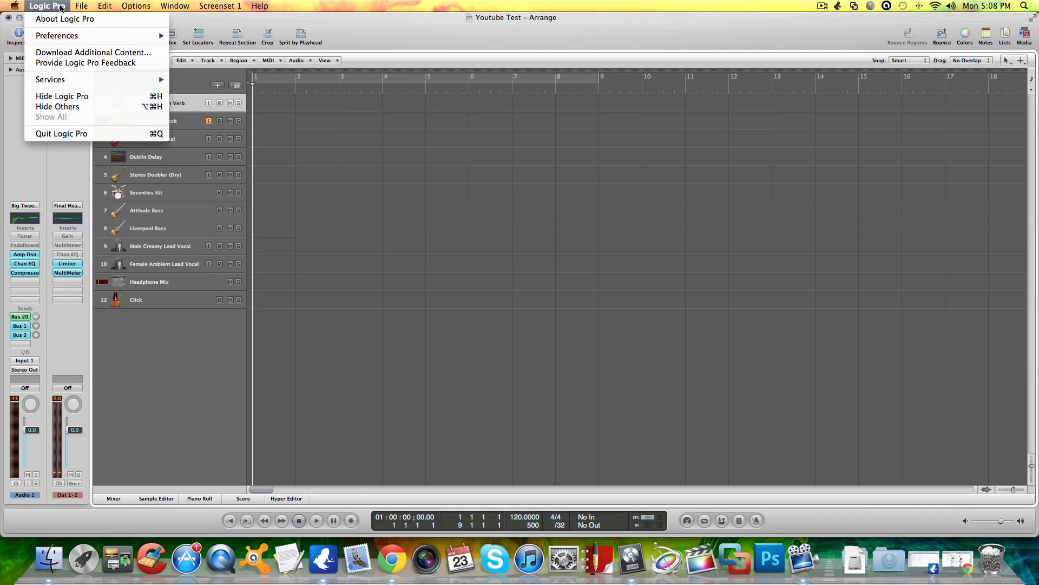
pyautogui.moveTo(57, 35)
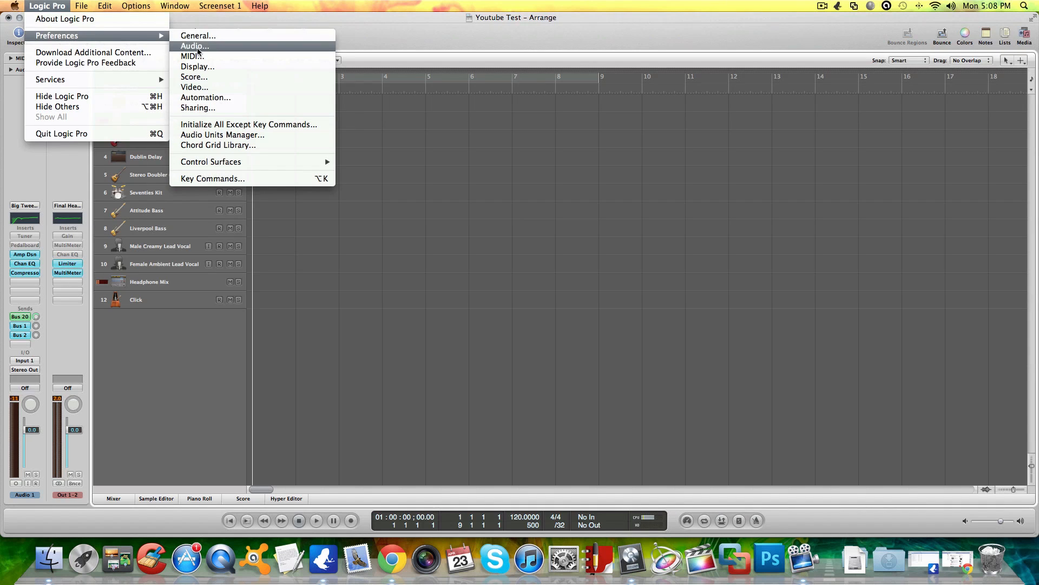
pyautogui.click(195, 46)
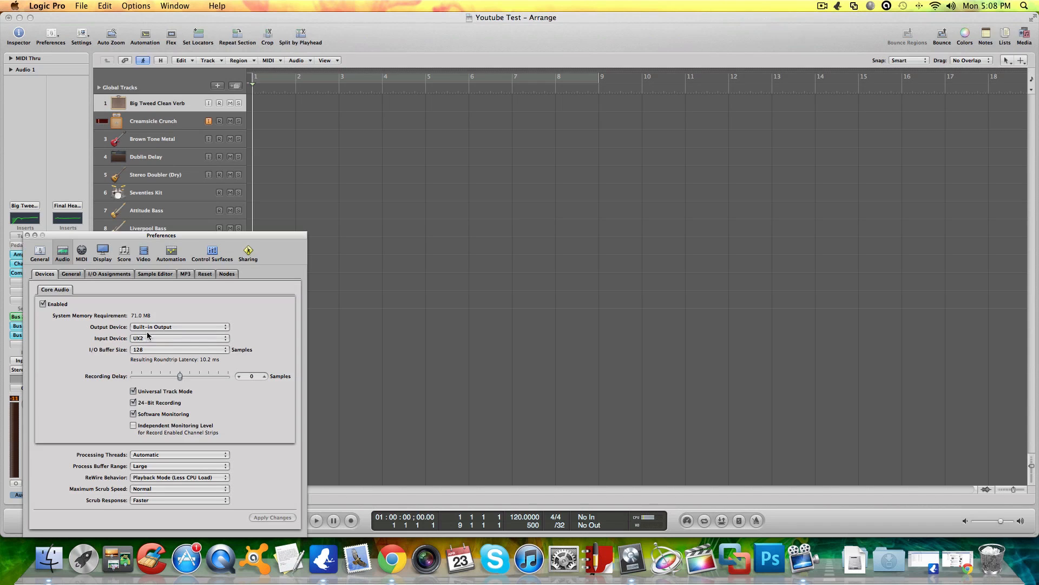
pyautogui.moveTo(141, 327)
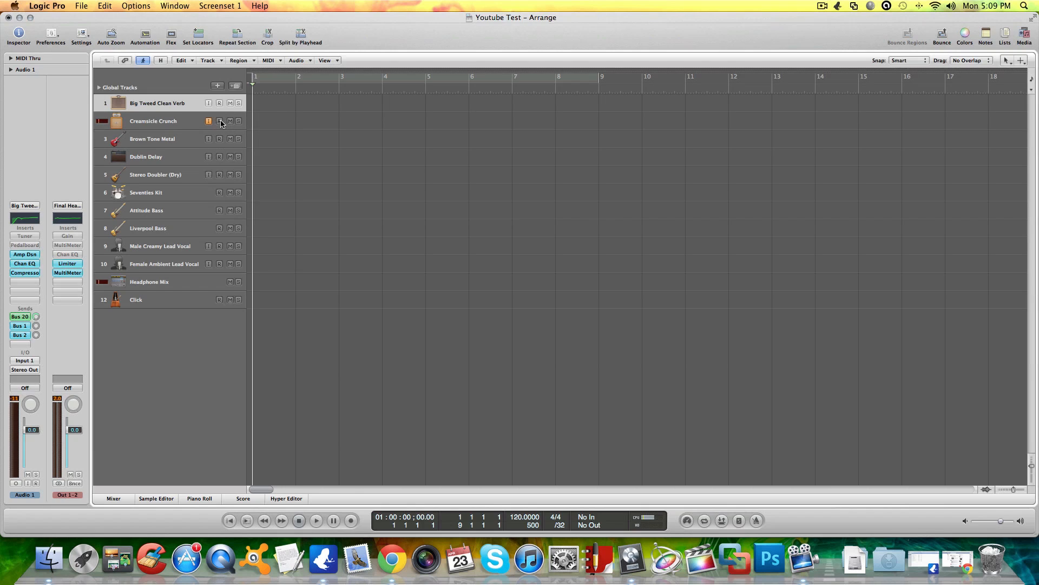
# Step: Arm the Creamsicle Crunch track and record a guitar take from bar 1
pyautogui.click(218, 121)
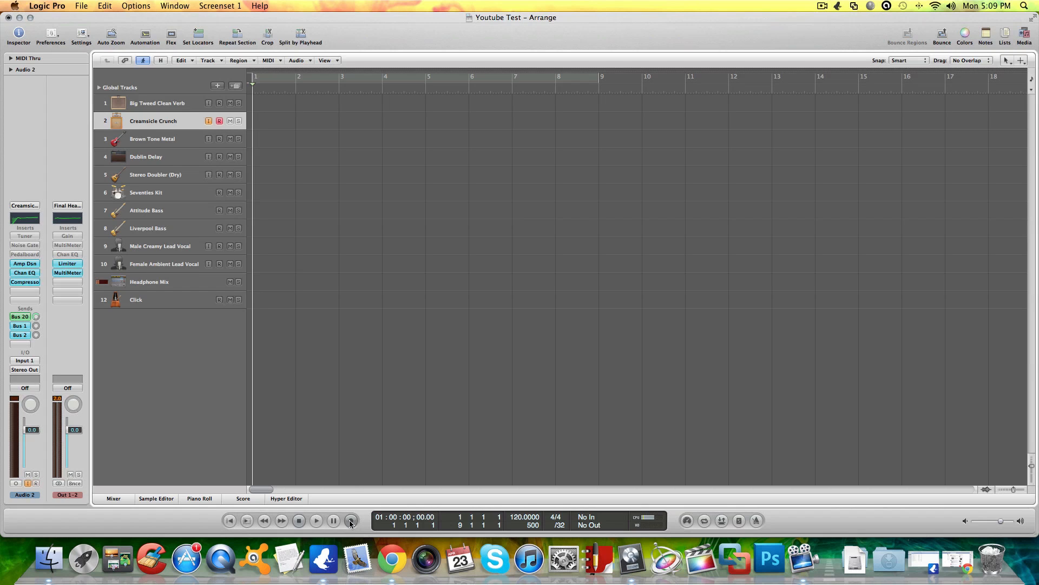
pyautogui.click(351, 520)
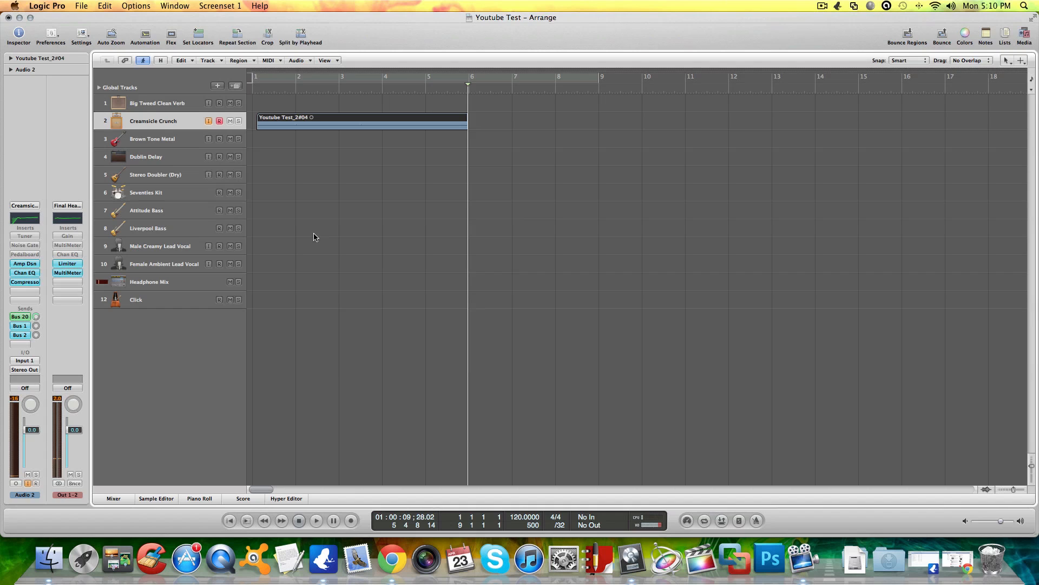
# Step: Stop recording, play the take back from the start, and show the Mixer
pyautogui.click(256, 77)
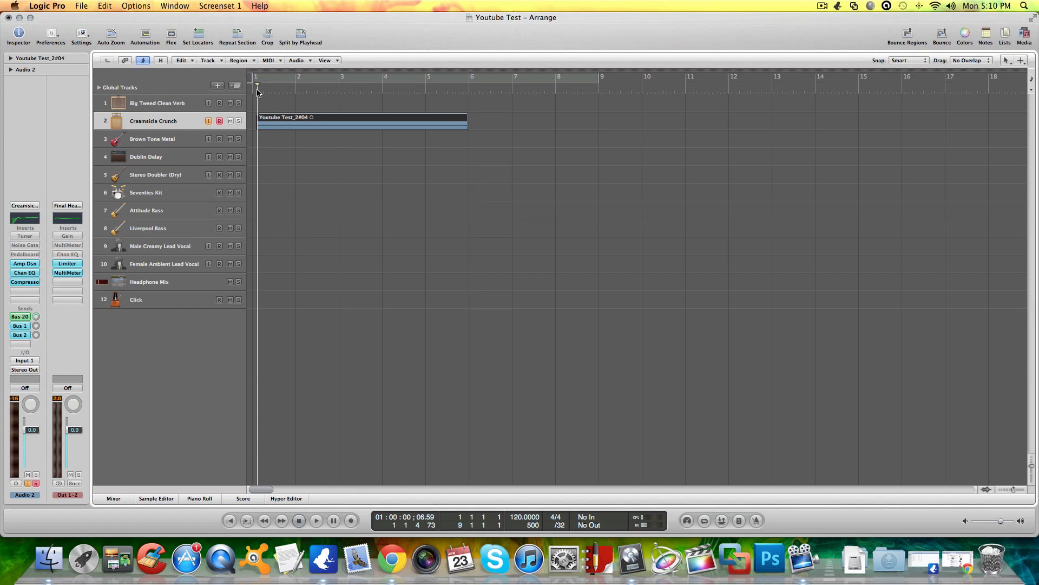
pyautogui.click(316, 519)
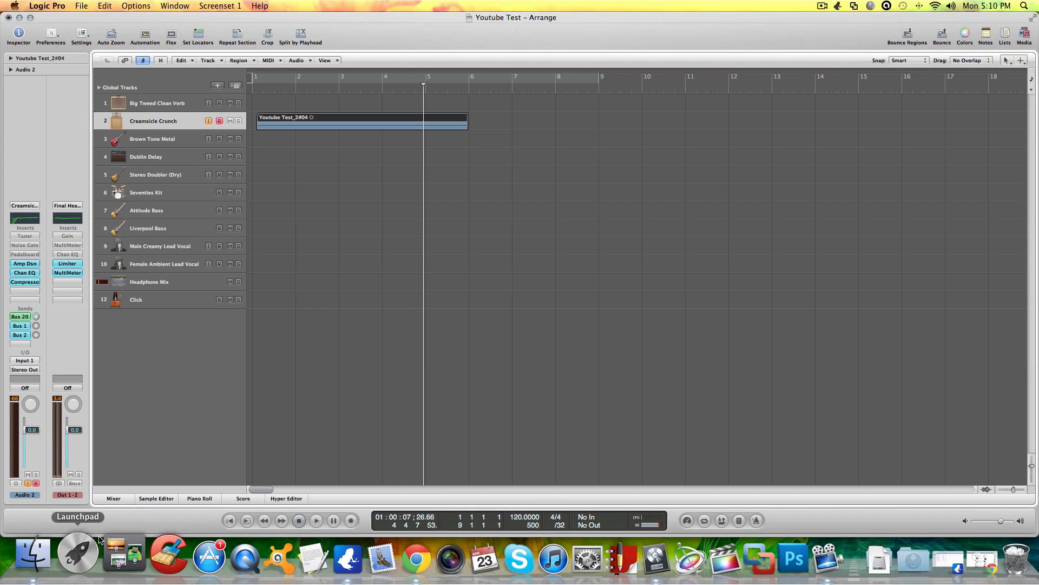
pyautogui.click(113, 498)
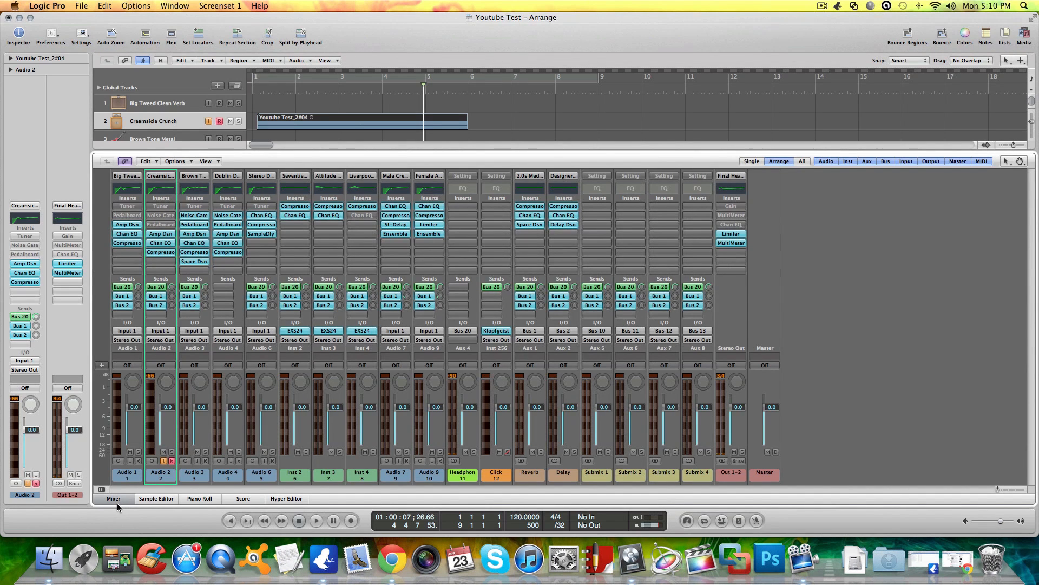
# Step: Look over the Mixer channel strips, then hide the Mixer again
pyautogui.click(198, 498)
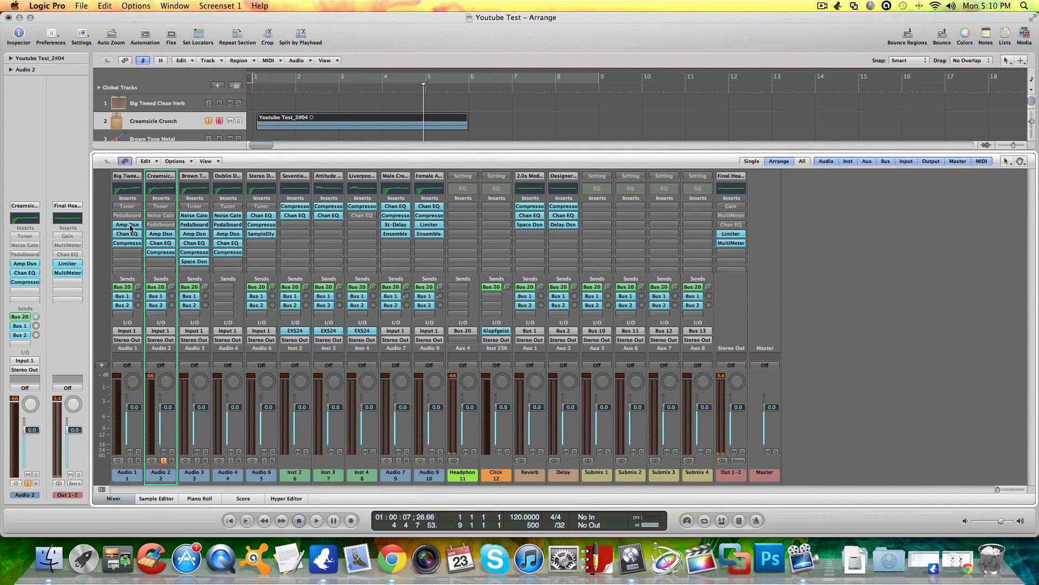
pyautogui.click(112, 498)
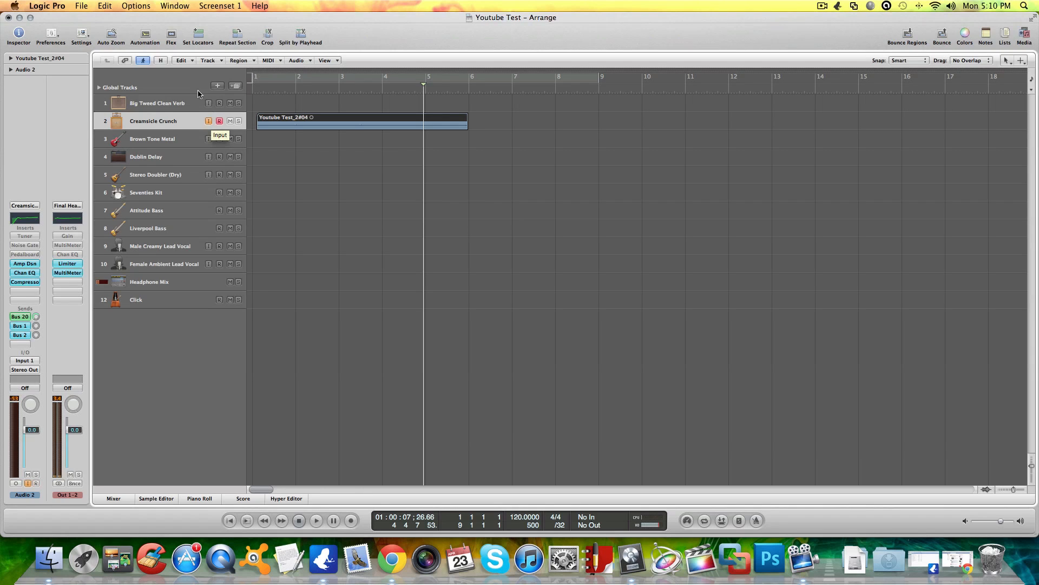
pyautogui.moveTo(235, 386)
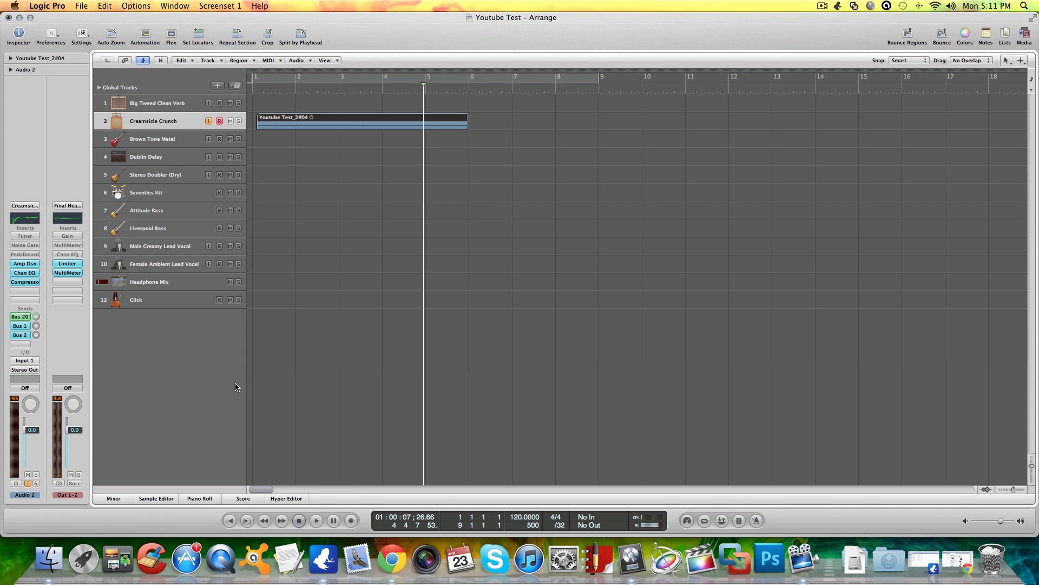
pyautogui.moveTo(683, 425)
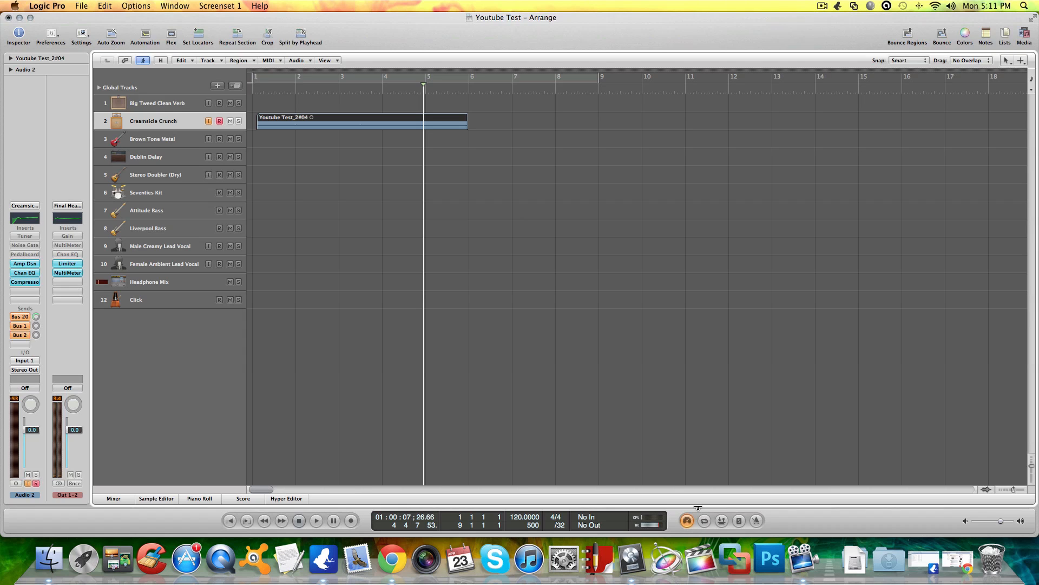
pyautogui.moveTo(687, 520)
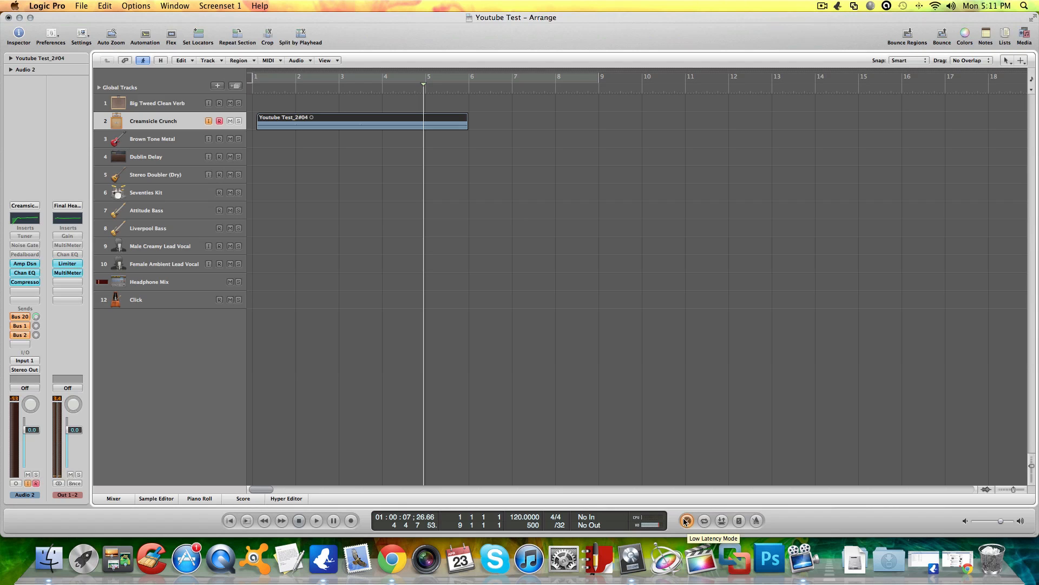
# Step: Reach Preferences through the Logic Pro app menu
pyautogui.click(46, 6)
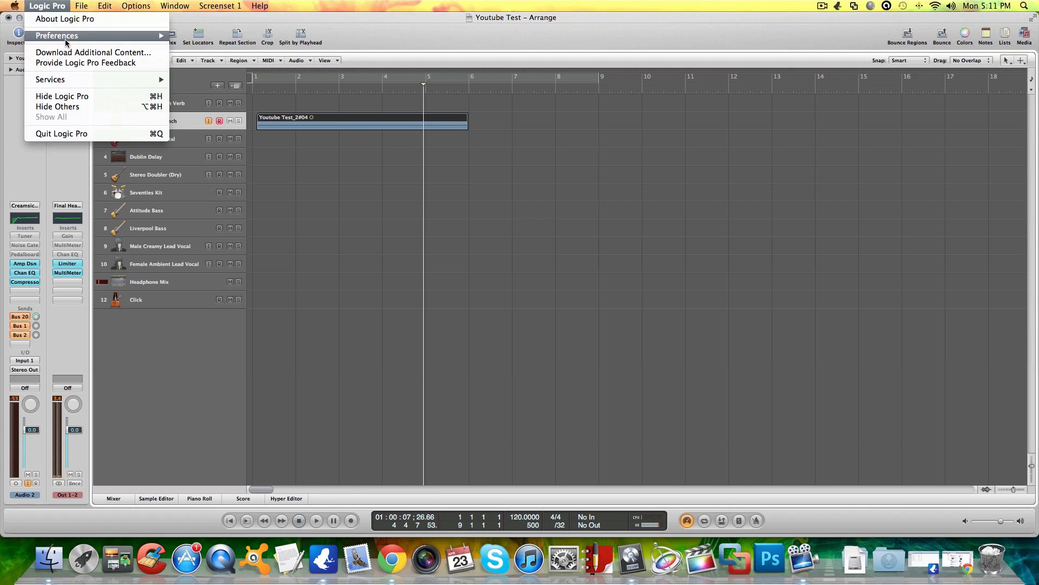
# Step: Review the Audio Devices preferences: UX2 input, 128-sample buffer, zero recording delay
pyautogui.click(56, 35)
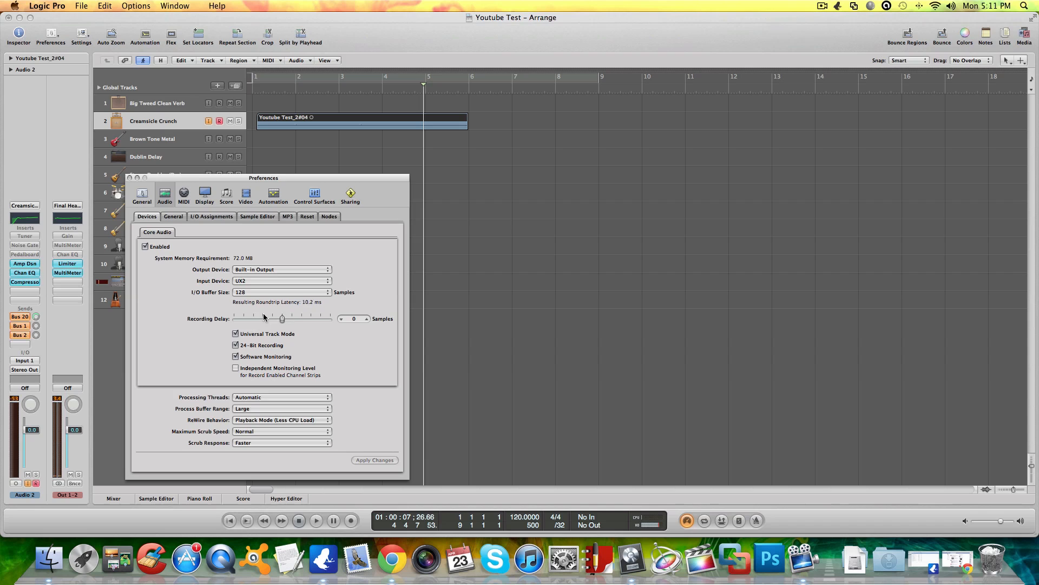
pyautogui.moveTo(320, 323)
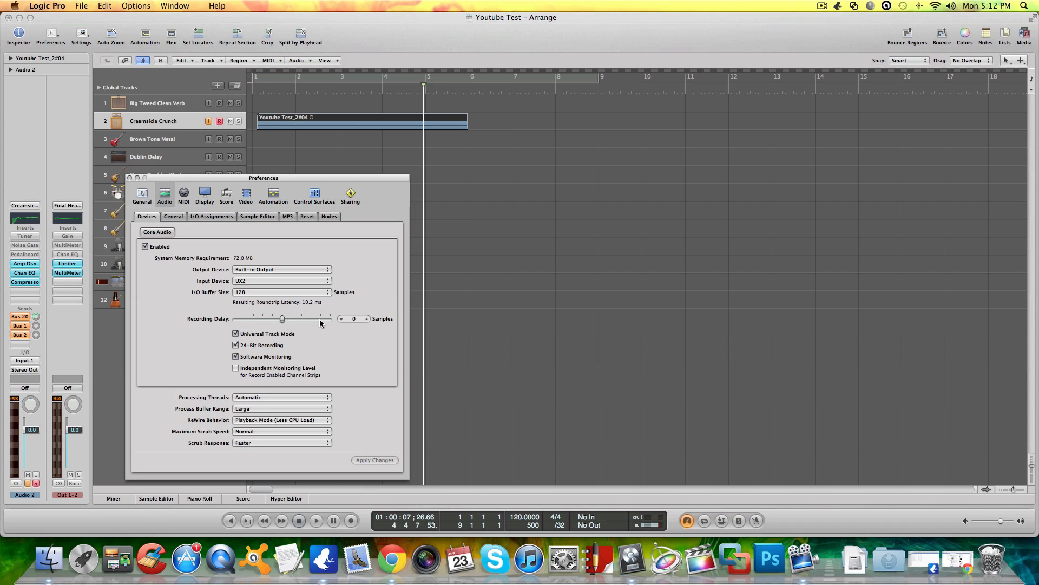
pyautogui.moveTo(324, 322)
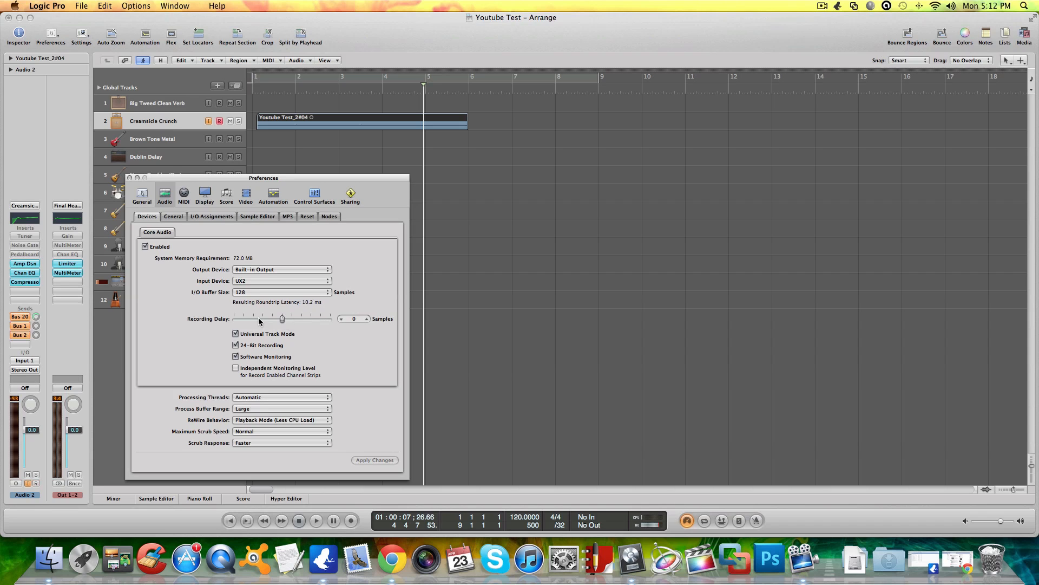
pyautogui.moveTo(288, 319)
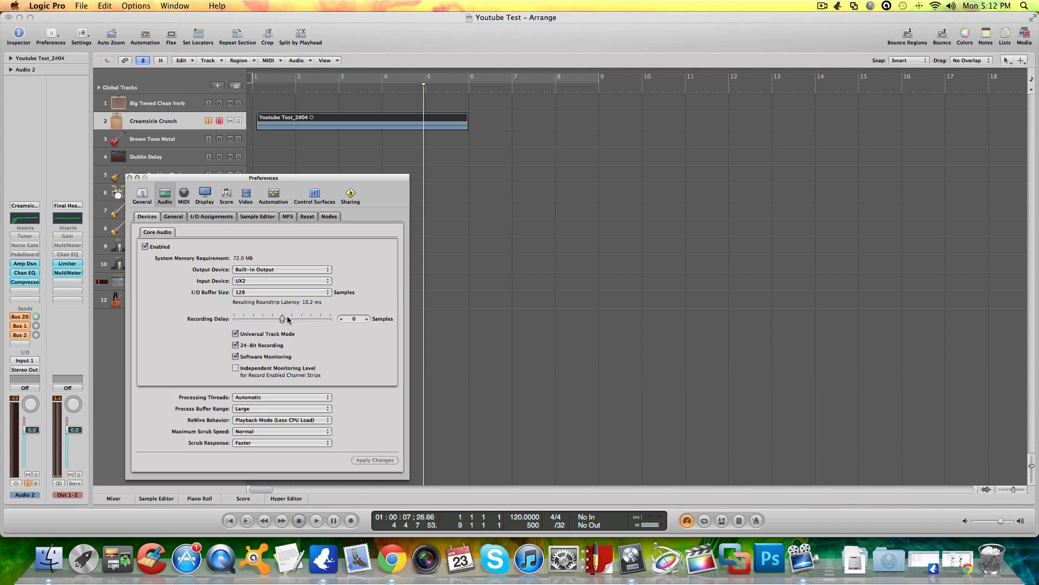
pyautogui.moveTo(248, 324)
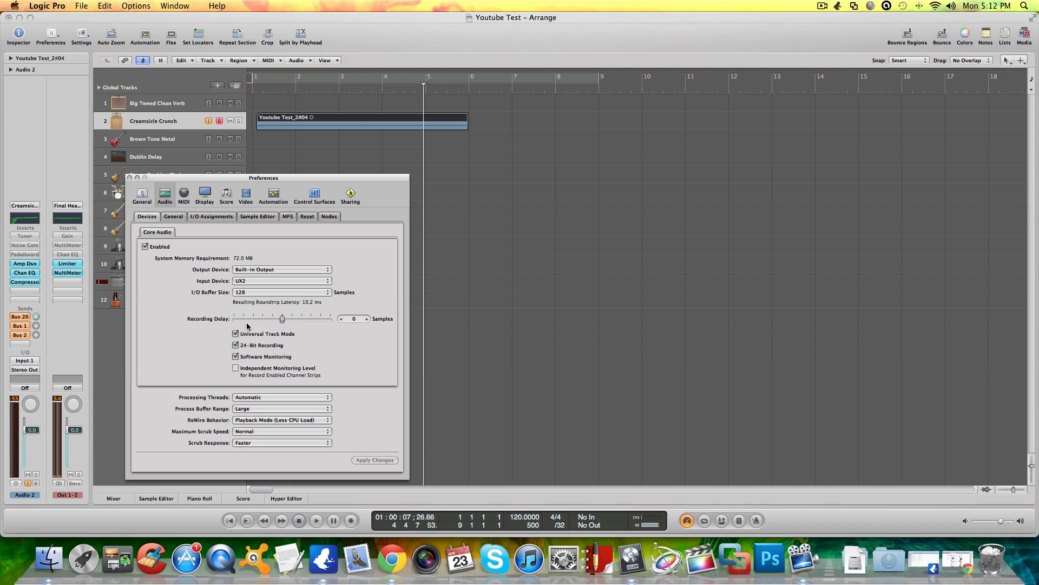
pyautogui.moveTo(288, 324)
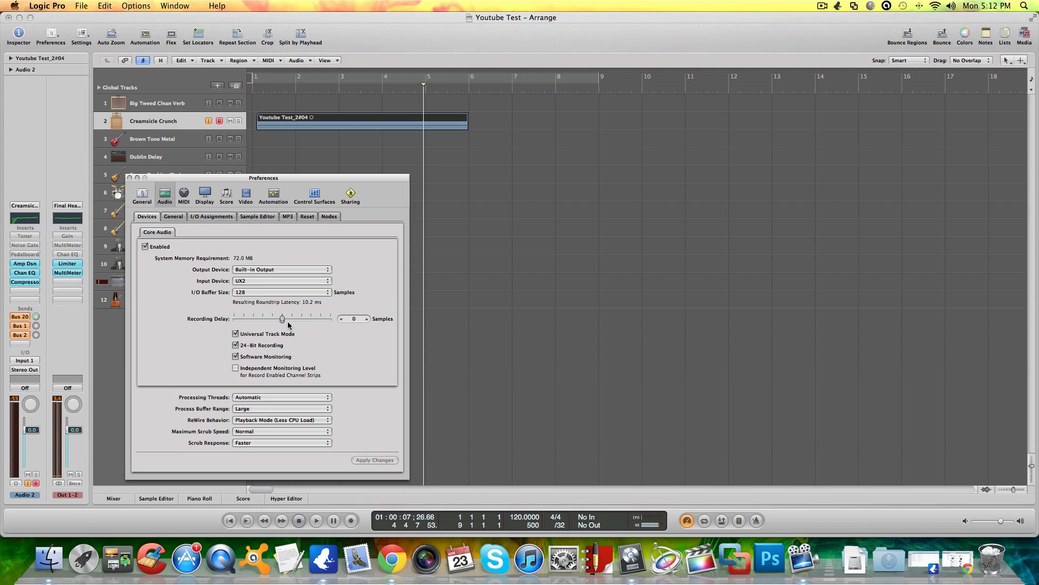
pyautogui.click(281, 292)
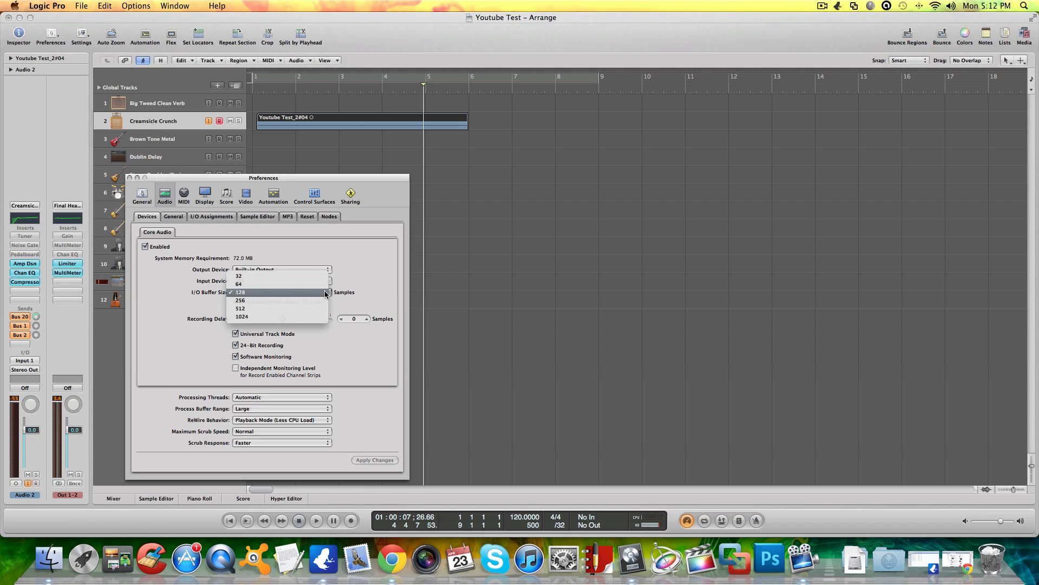
pyautogui.moveTo(277, 275)
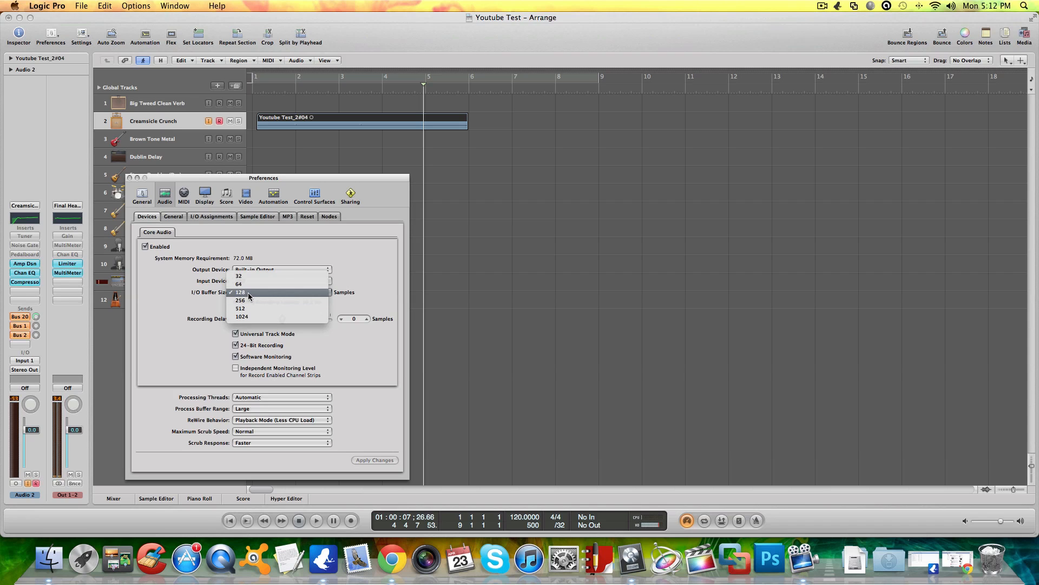
pyautogui.moveTo(251, 284)
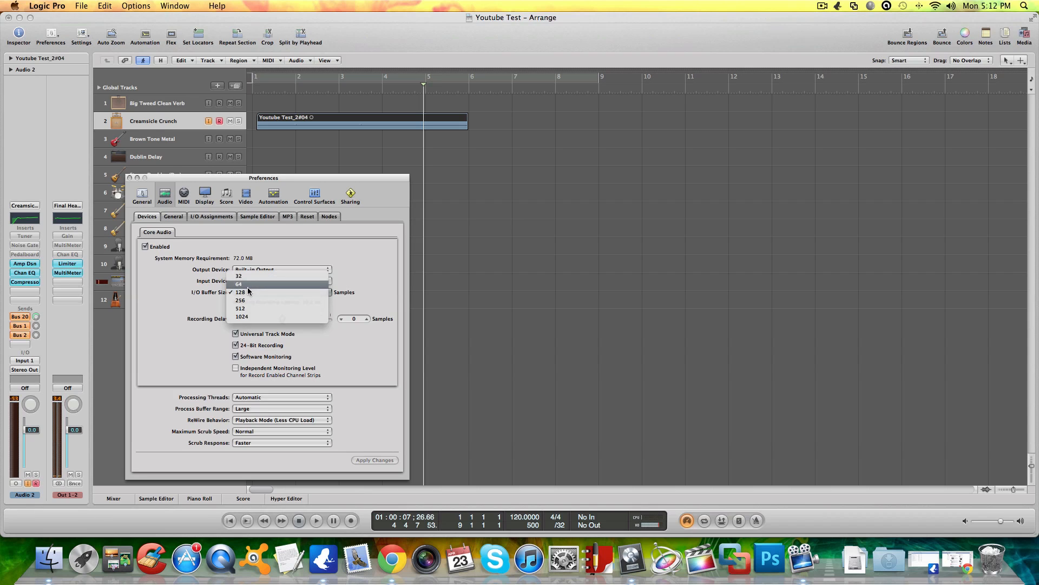
pyautogui.moveTo(243, 300)
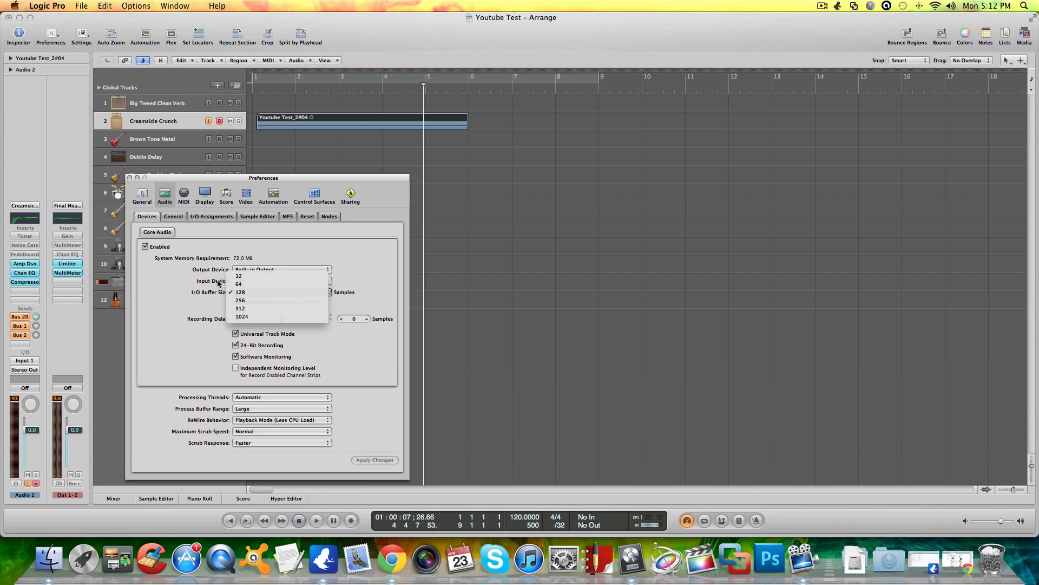
pyautogui.moveTo(165, 307)
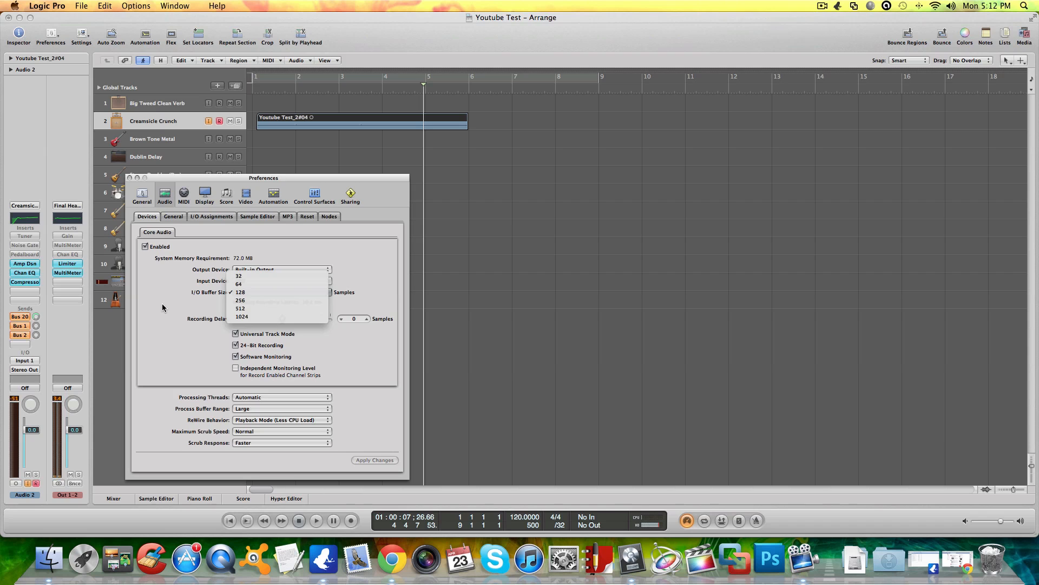
# Step: Dismiss the I/O Buffer Size choices unchanged and leave the Preferences window
pyautogui.click(240, 291)
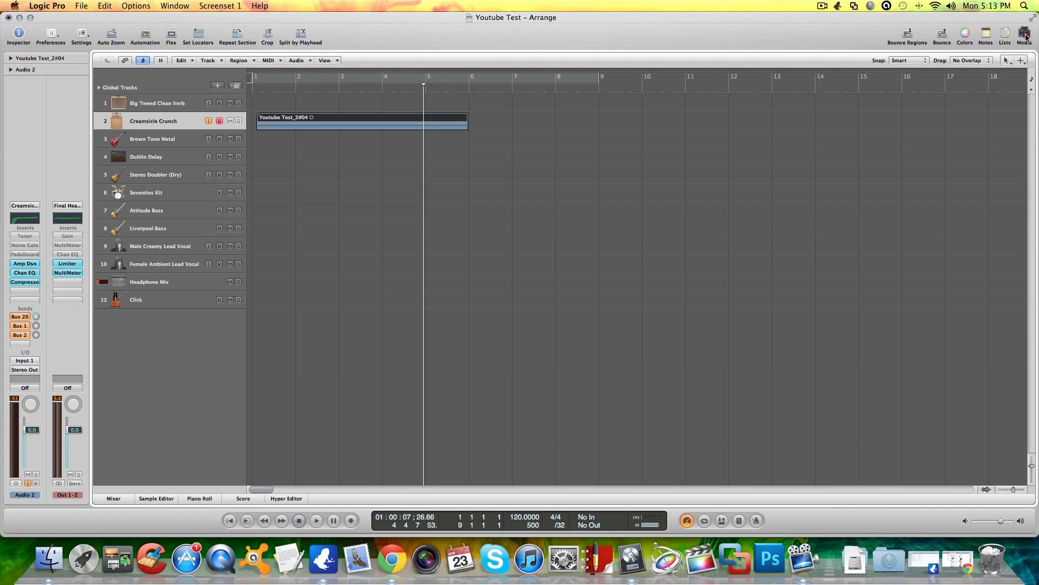
# Step: Audition Crunch Dry amp patches on track 2, settling on Halloween Crunch
pyautogui.click(1024, 35)
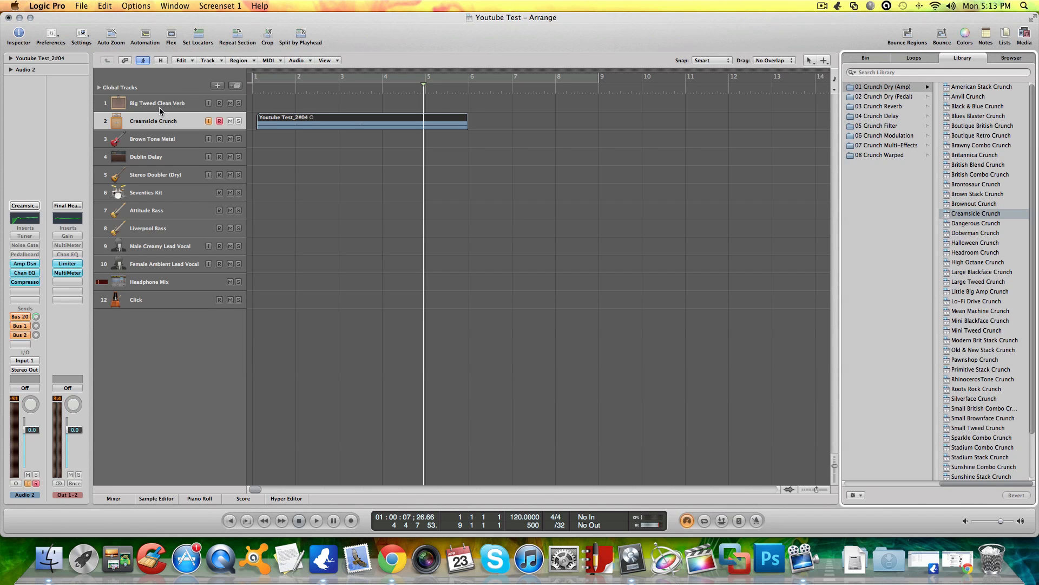
pyautogui.click(885, 96)
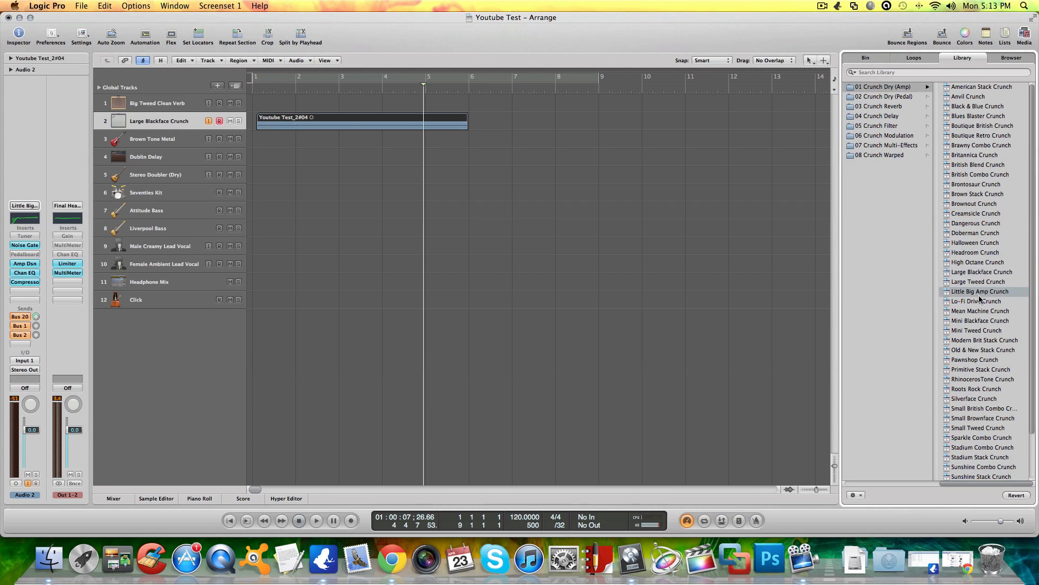
pyautogui.click(980, 311)
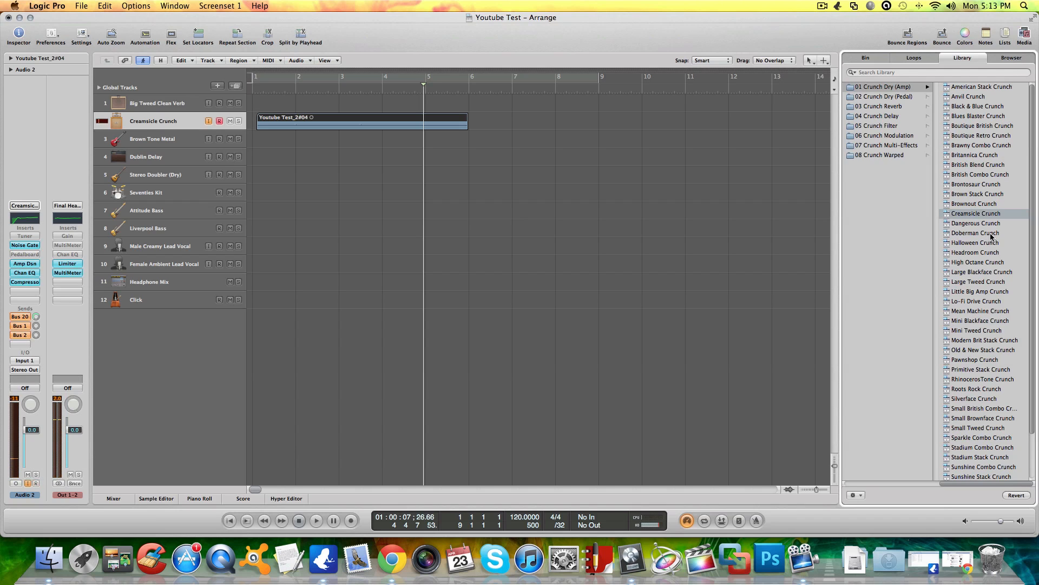
pyautogui.click(974, 242)
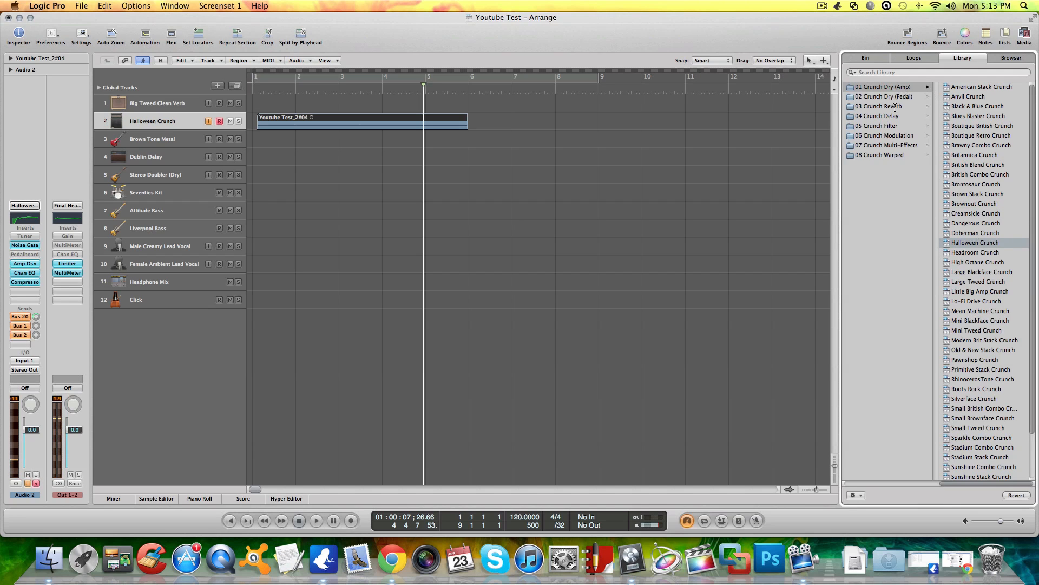
# Step: Switch track 2 to the Low Budget Crunch Verb patch from 03 Crunch Reverb
pyautogui.click(878, 106)
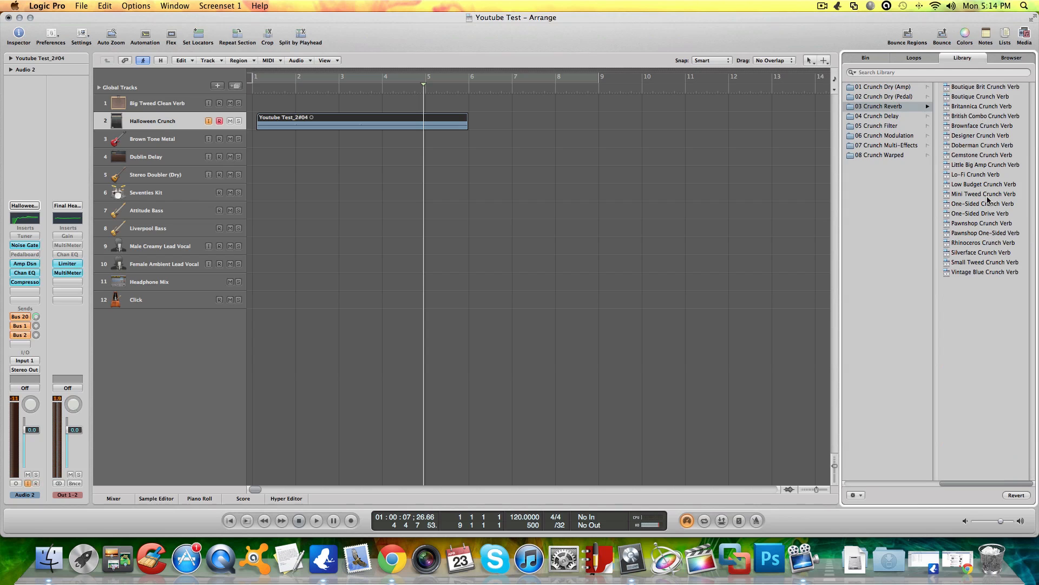
pyautogui.click(983, 184)
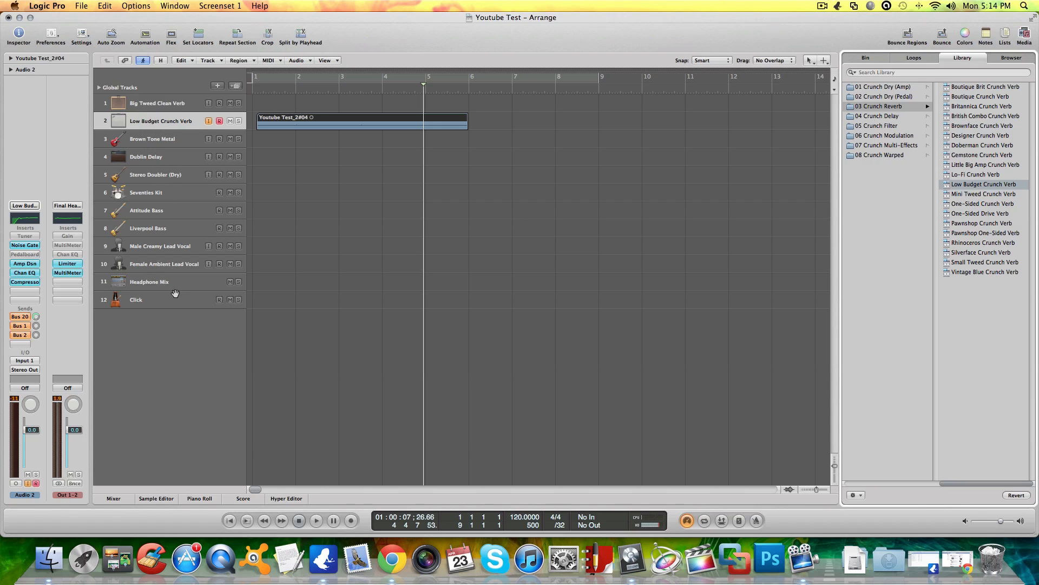
pyautogui.moveTo(175, 292)
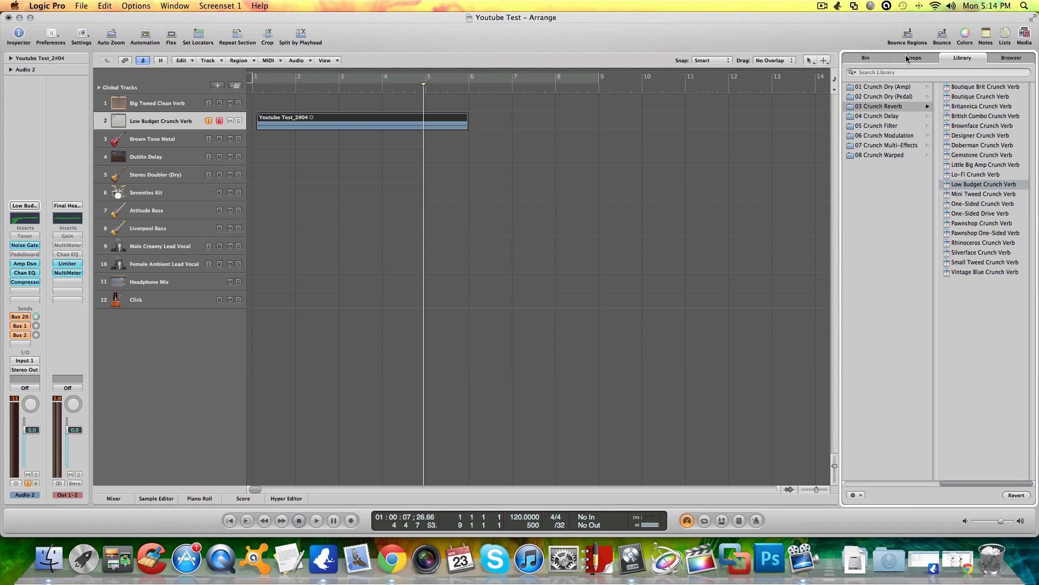
# Step: Filter the Loops browser to All Drums and select 80s Pop Beat 07
pyautogui.click(913, 58)
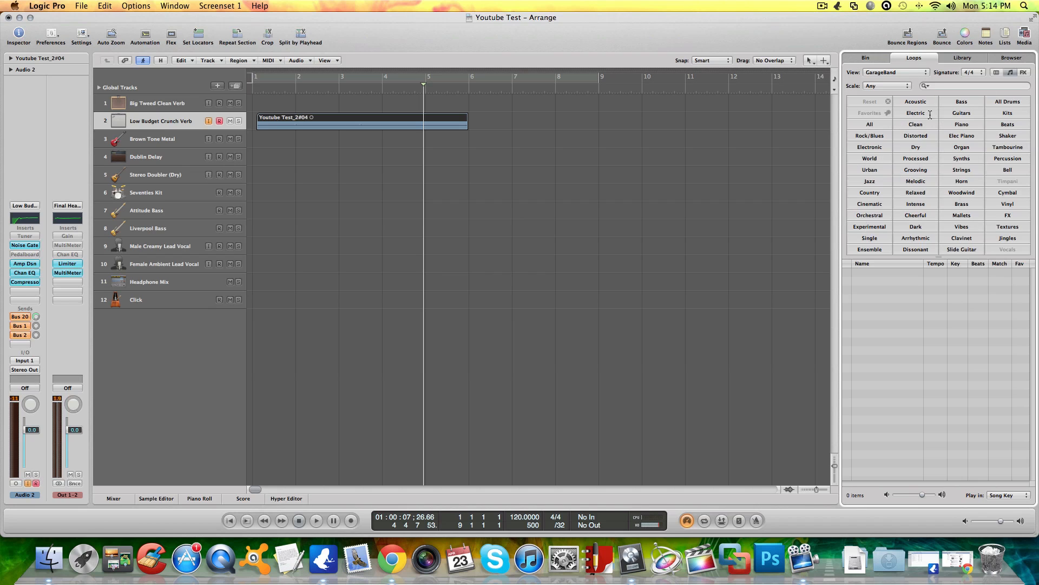
pyautogui.click(869, 124)
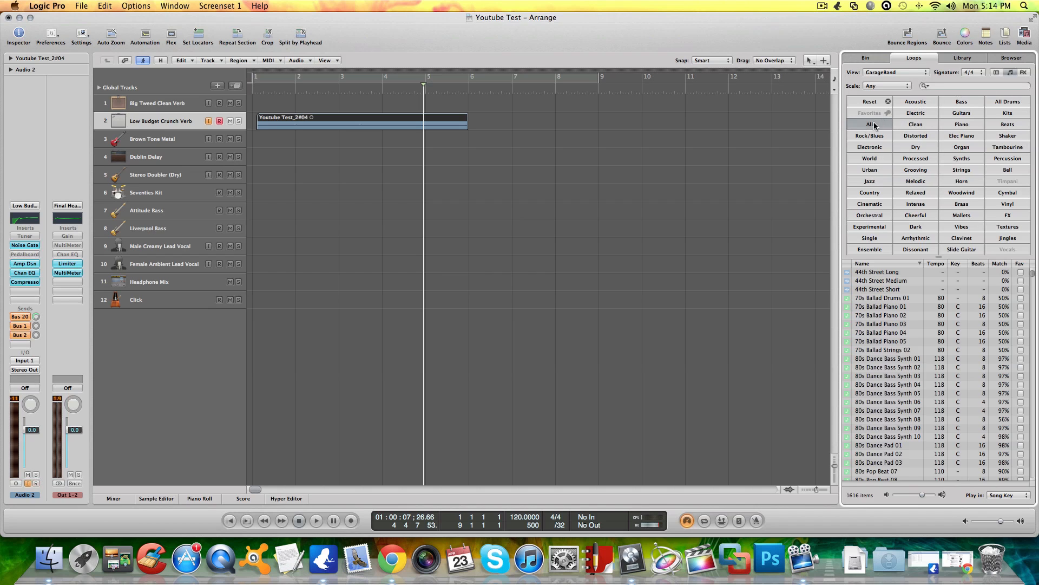
pyautogui.click(869, 124)
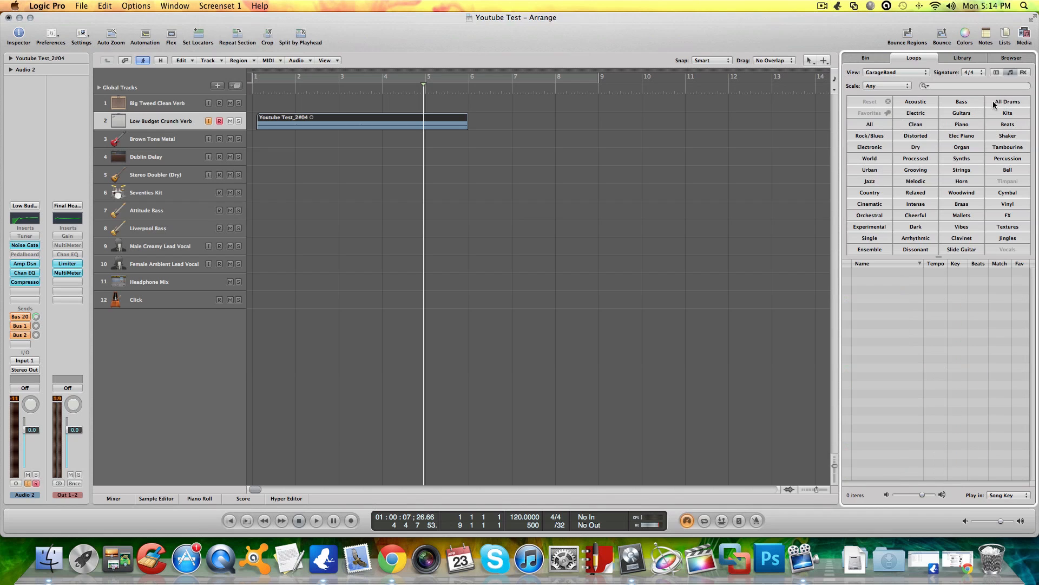
pyautogui.click(1007, 101)
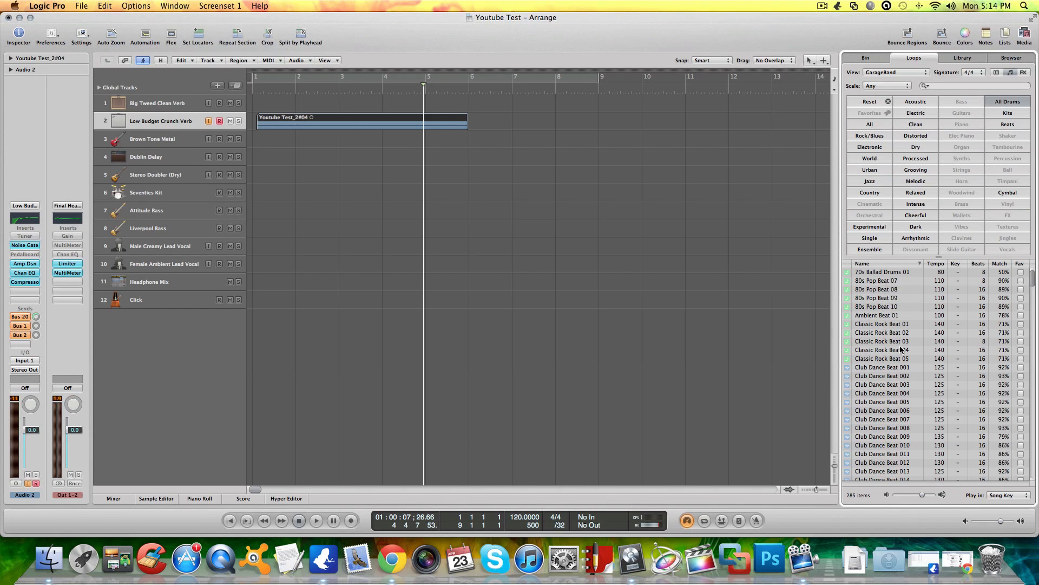
pyautogui.click(882, 281)
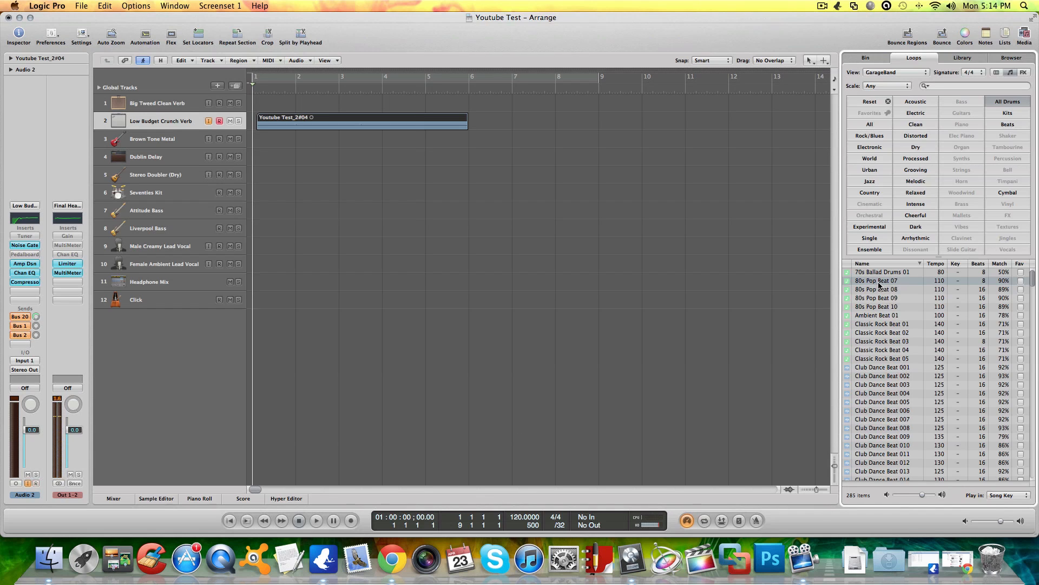
# Step: Place the 80s Pop Beat 07 drum loop on track 6 at bar 1
pyautogui.moveTo(882, 281); pyautogui.dragTo(325, 152)
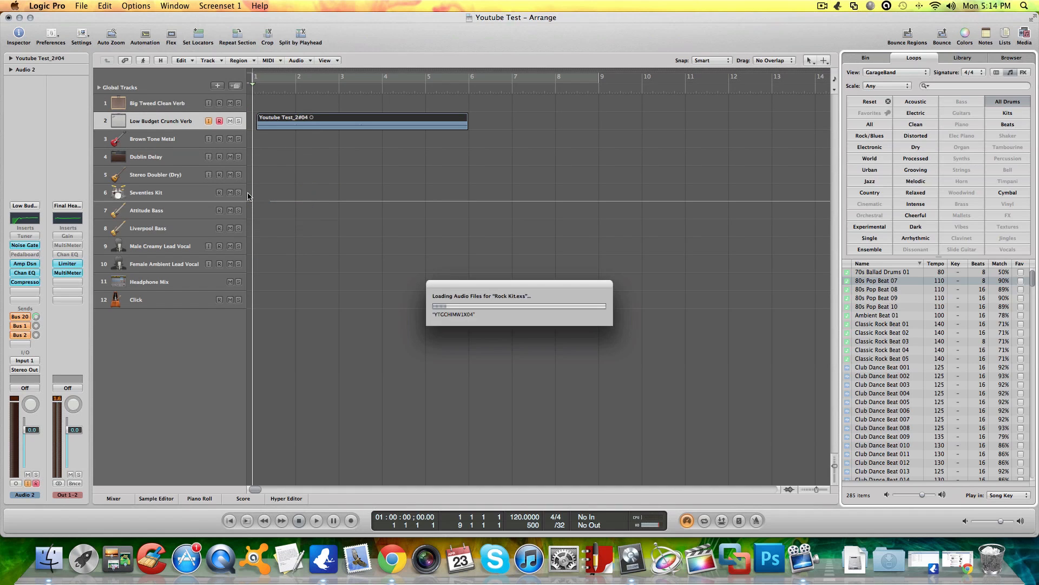
pyautogui.moveTo(882, 280); pyautogui.dragTo(295, 193)
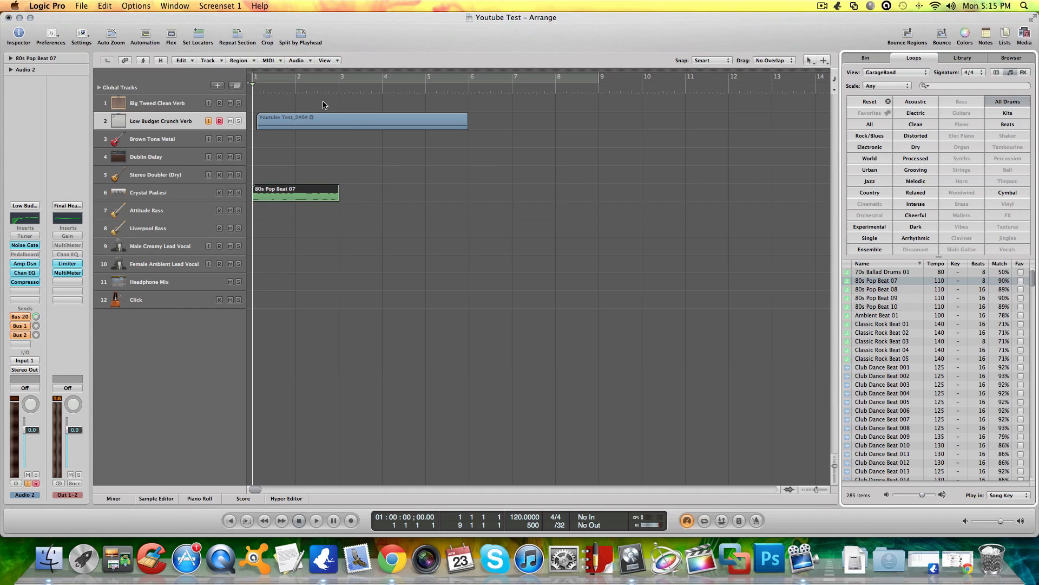
pyautogui.moveTo(285, 194)
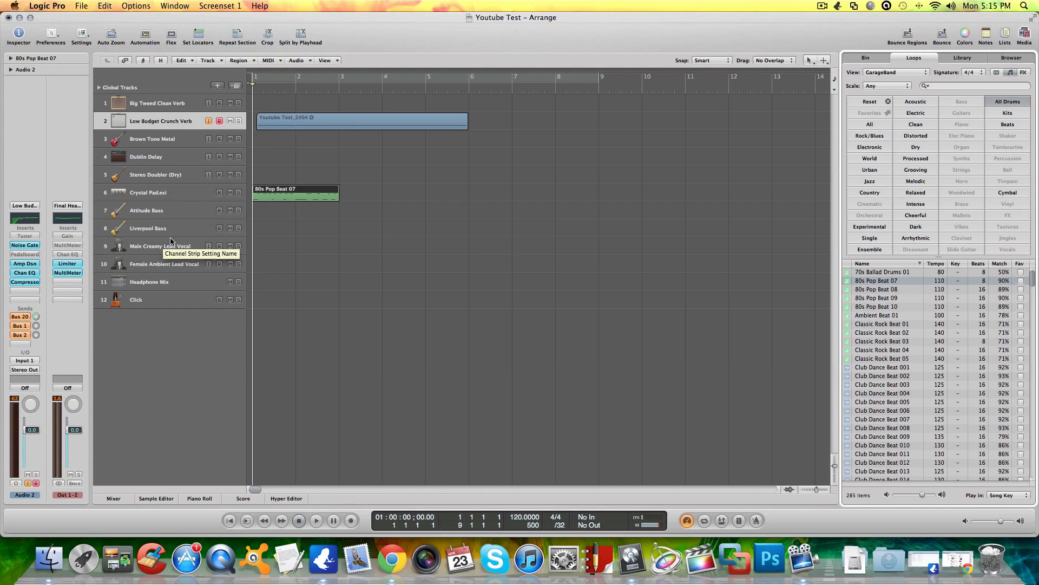
pyautogui.moveTo(145, 133)
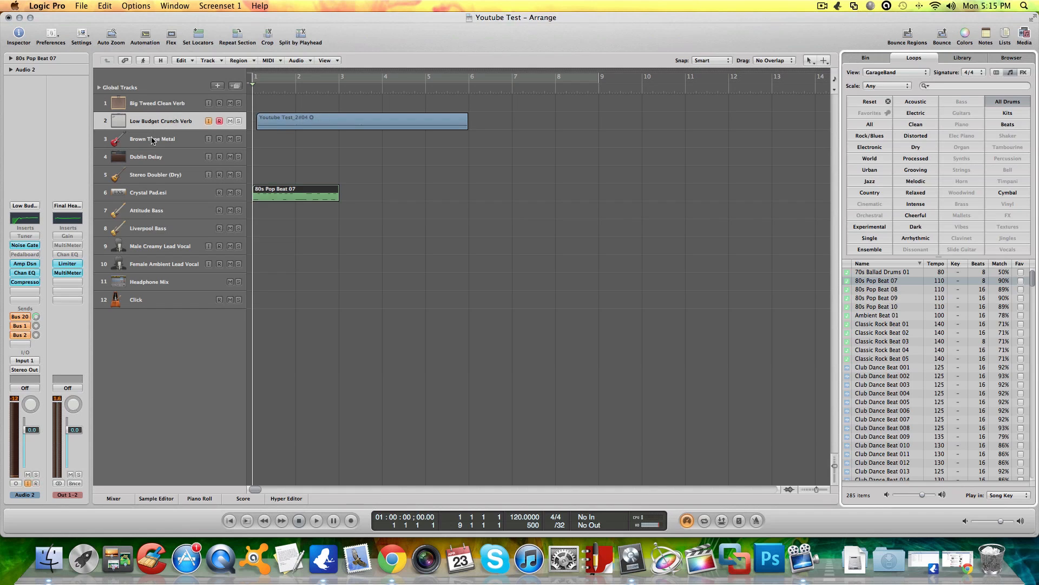
pyautogui.moveTo(177, 157)
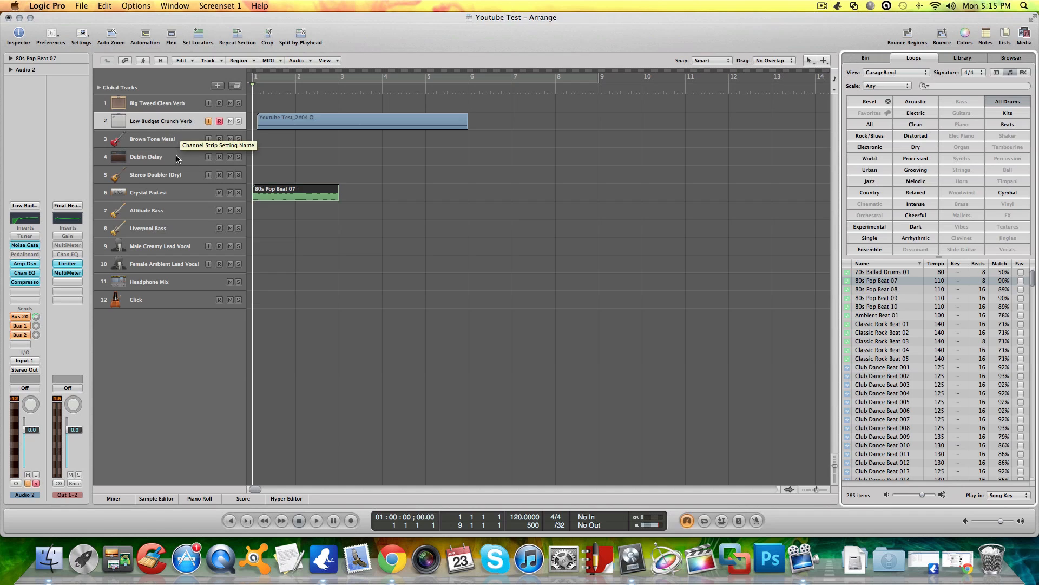
pyautogui.moveTo(307, 177)
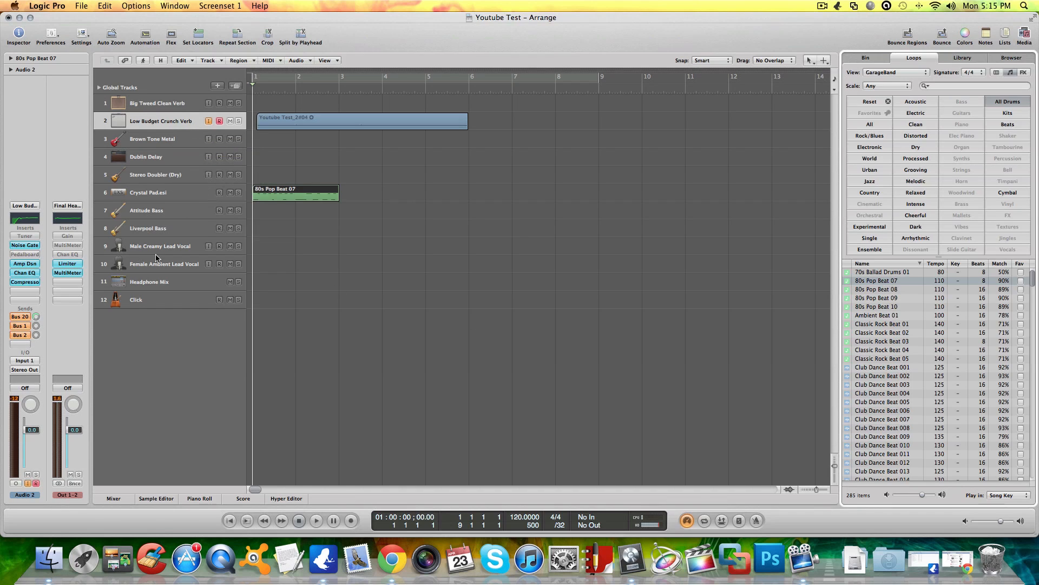
pyautogui.moveTo(151, 121)
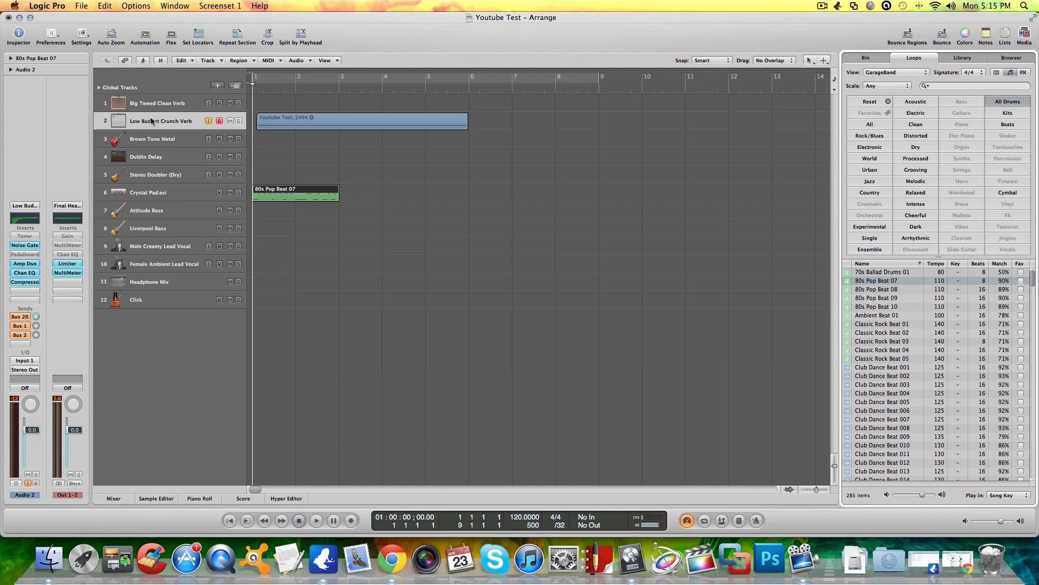